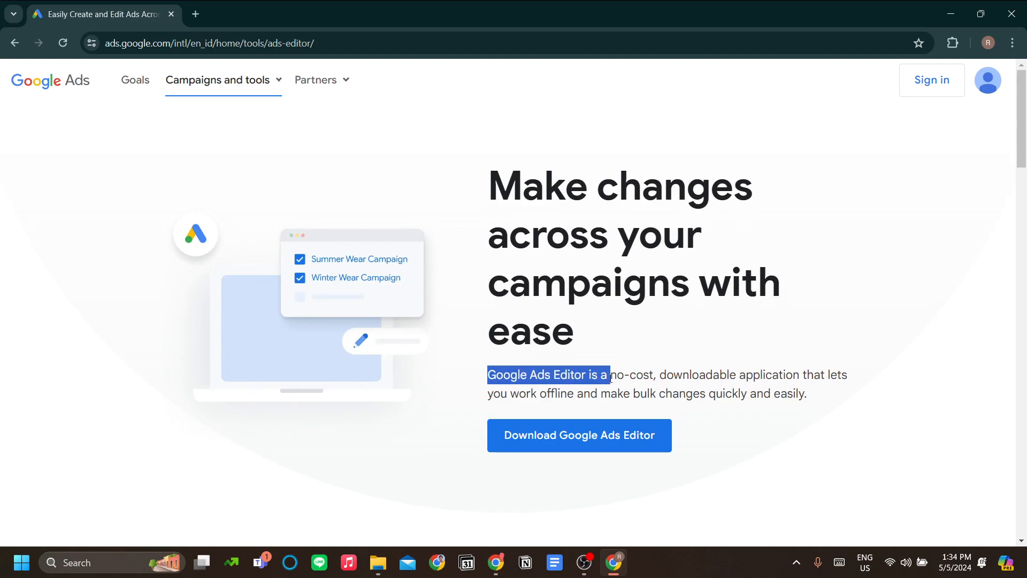
Start the Google Ads Editor installer download from the Chrome product page
left_click_drag(606, 374, 655, 374)
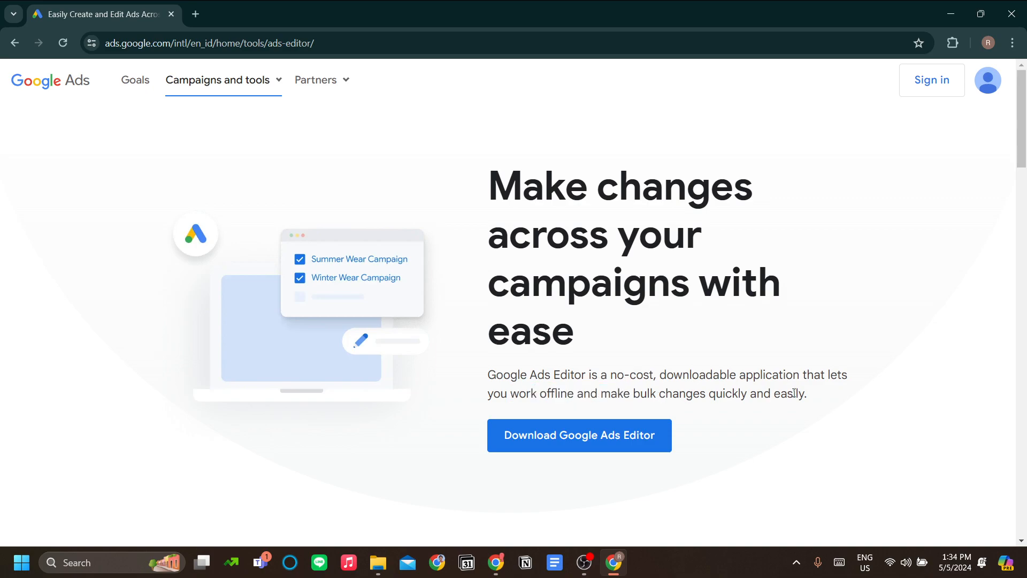
mouse_move(818, 355)
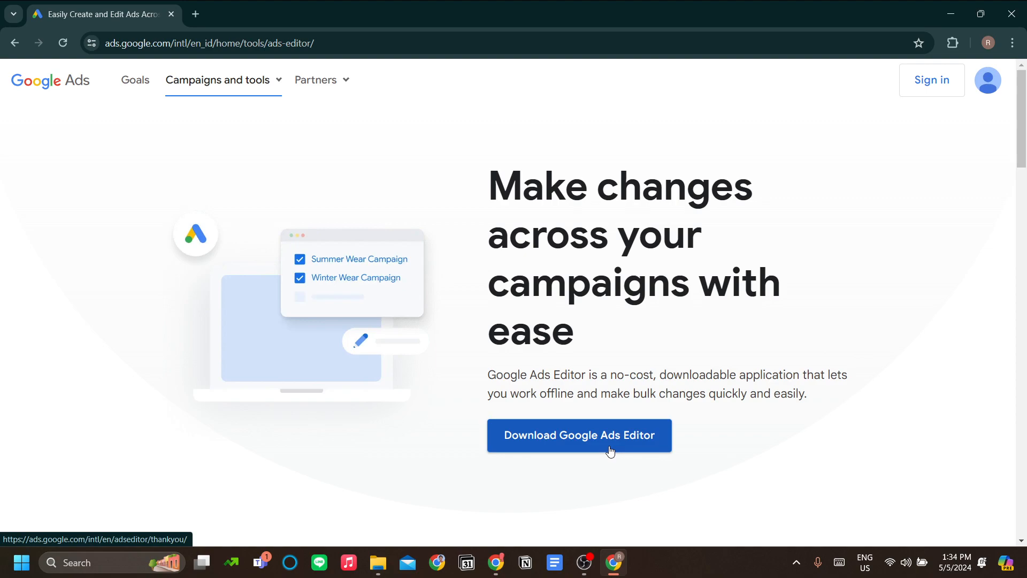
left_click(578, 436)
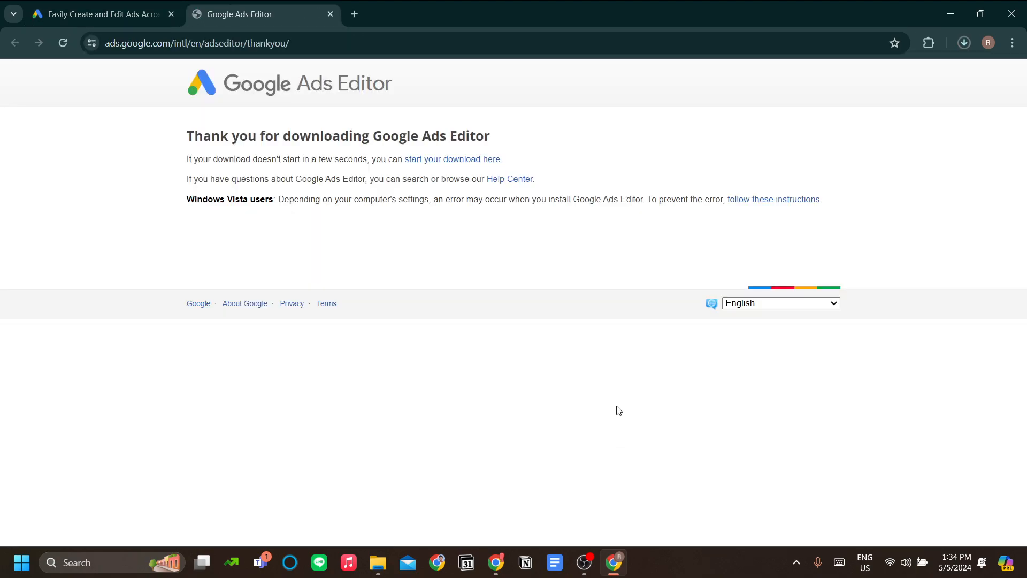
mouse_move(476, 363)
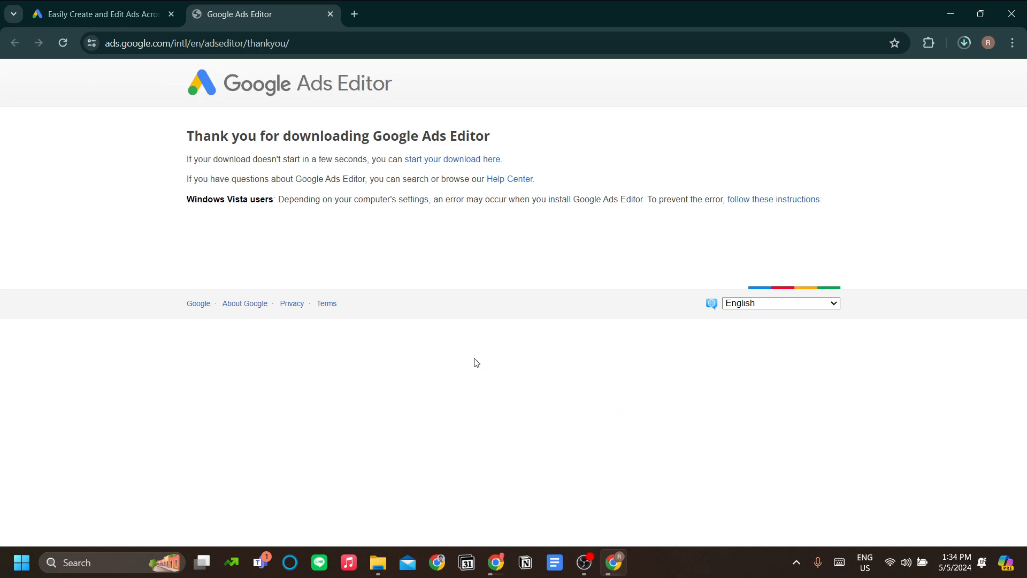
mouse_move(863, 217)
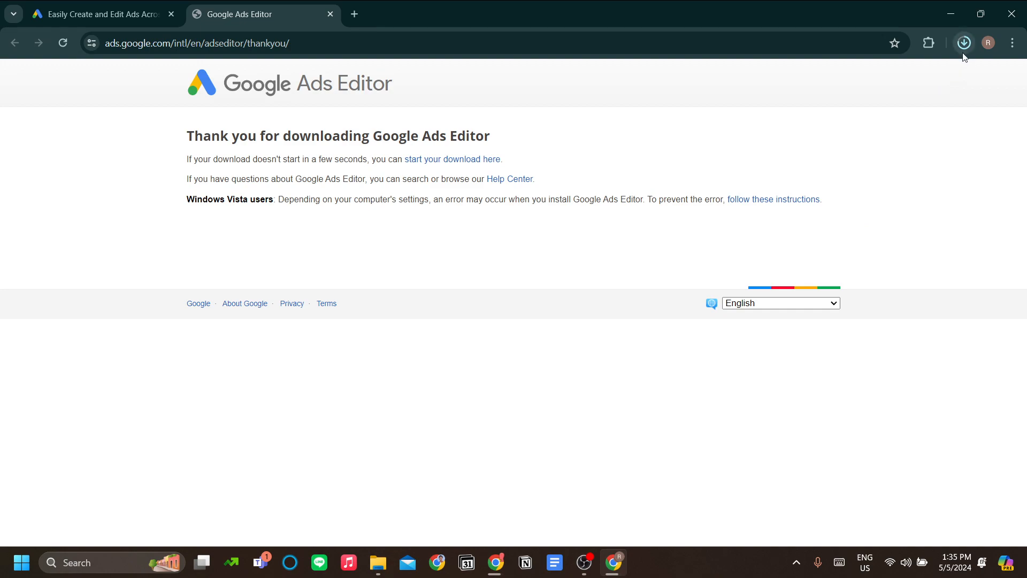
Run GoogleAdsEditorSetup.exe from Chrome's recent downloads and confirm Run
left_click(964, 43)
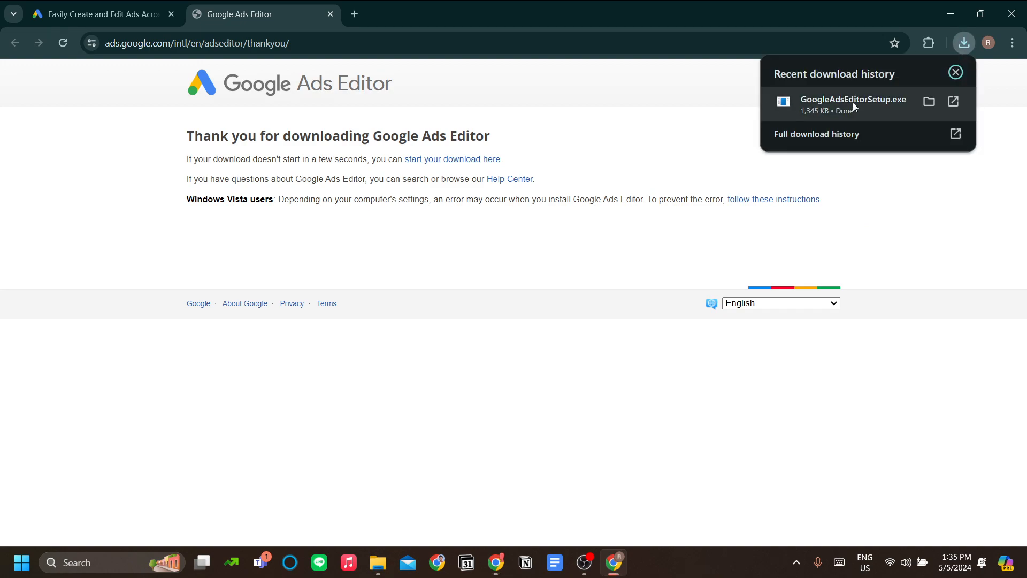
left_click(853, 102)
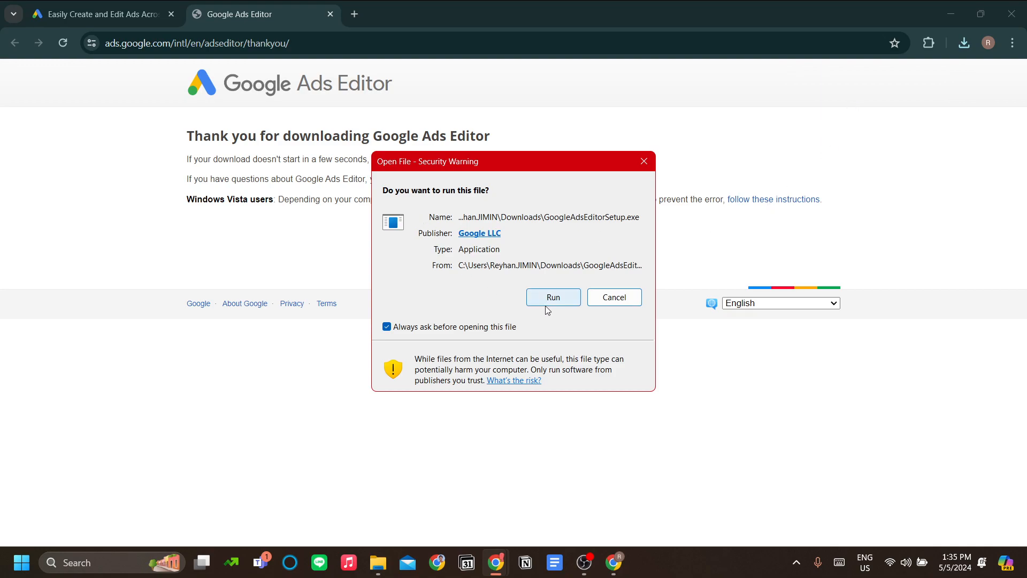
left_click(552, 296)
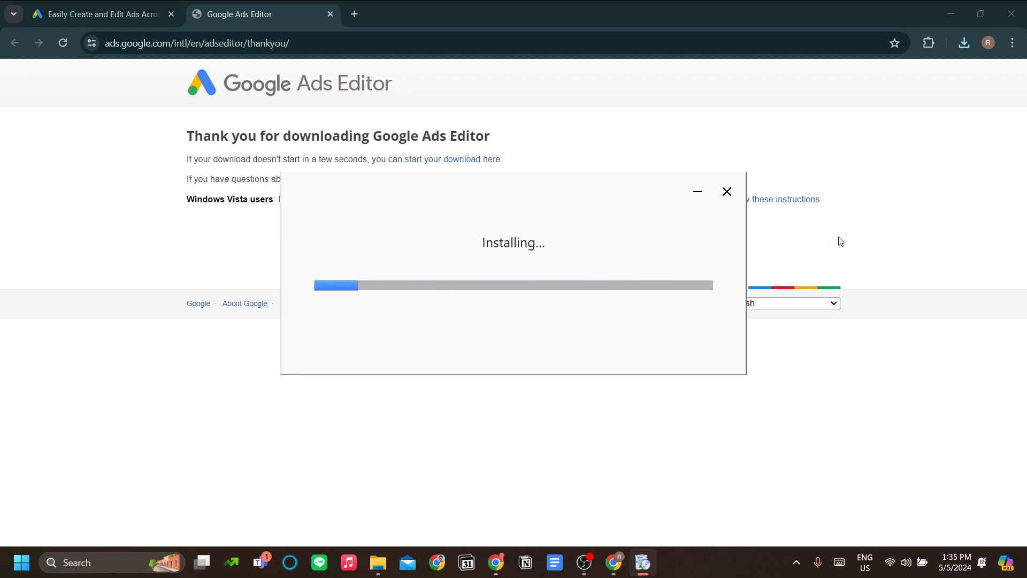
mouse_move(713, 252)
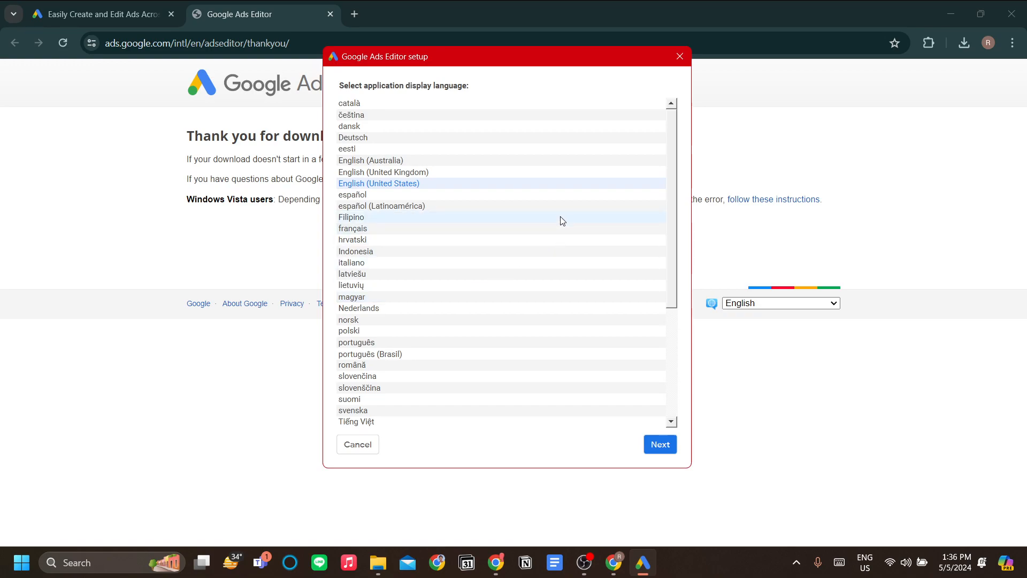
mouse_move(608, 165)
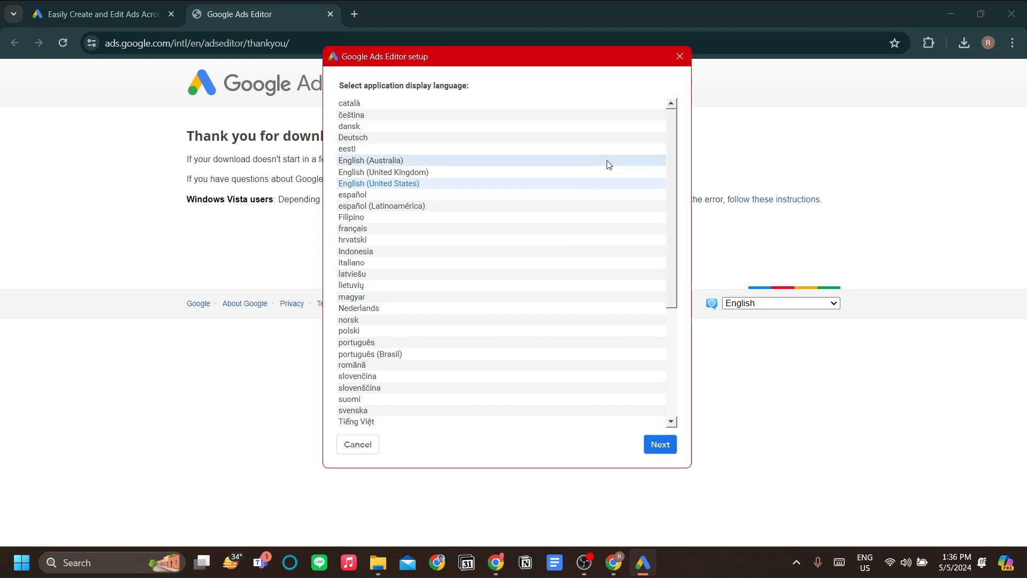
mouse_move(587, 191)
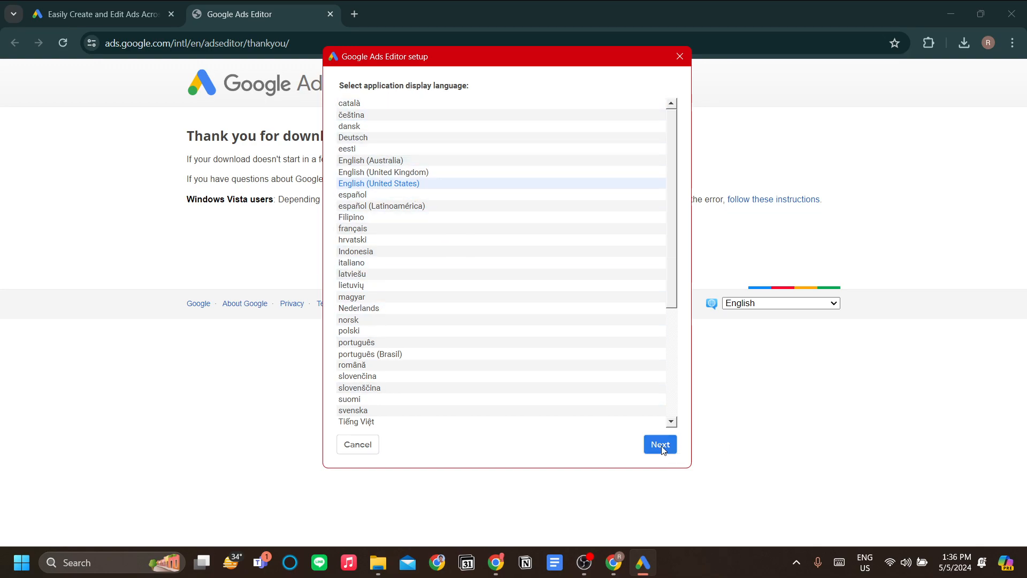
Confirm English (United States) language, accept the terms and keep the default campaign targeting
left_click(660, 444)
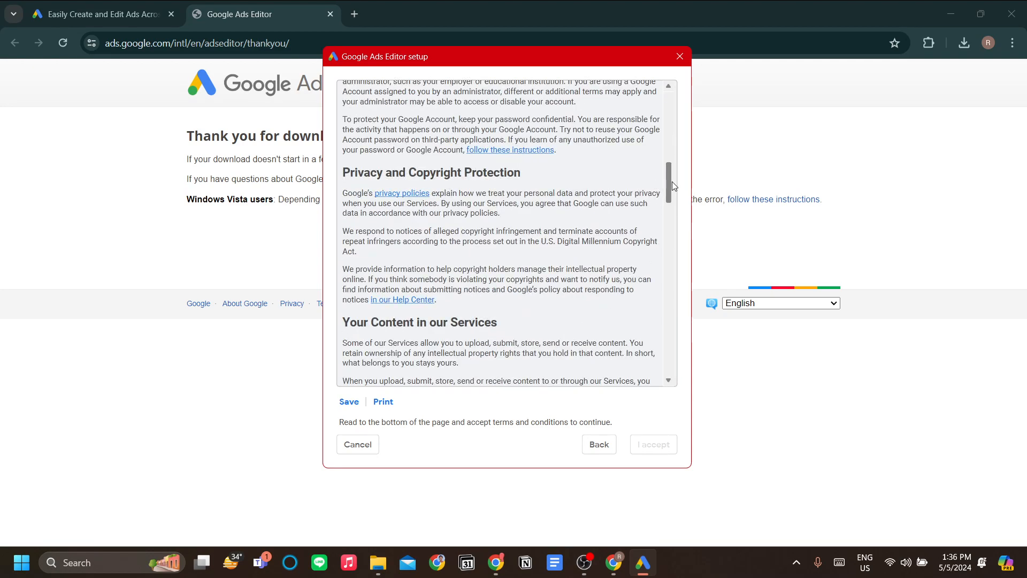
left_click(653, 444)
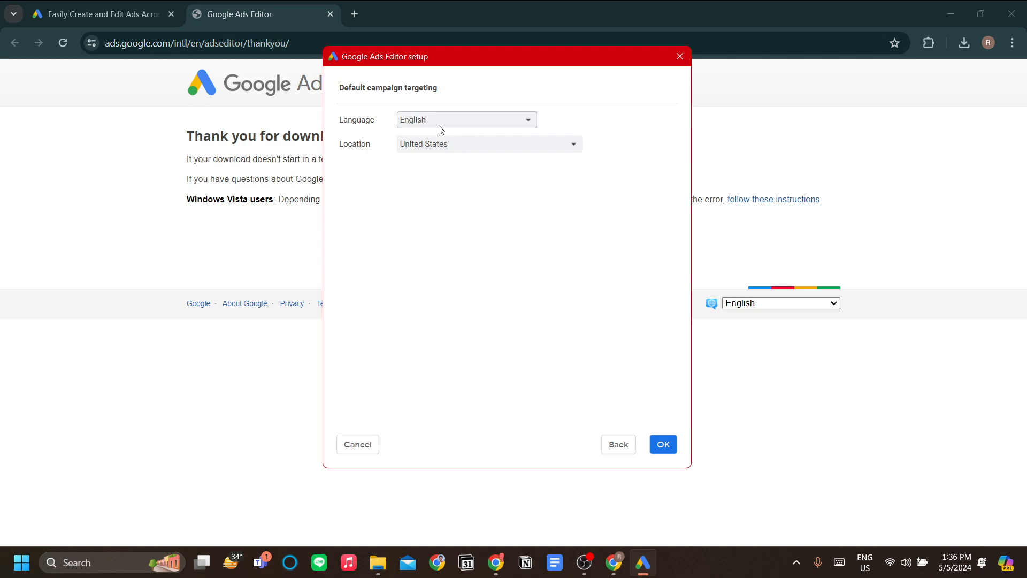
left_click(661, 447)
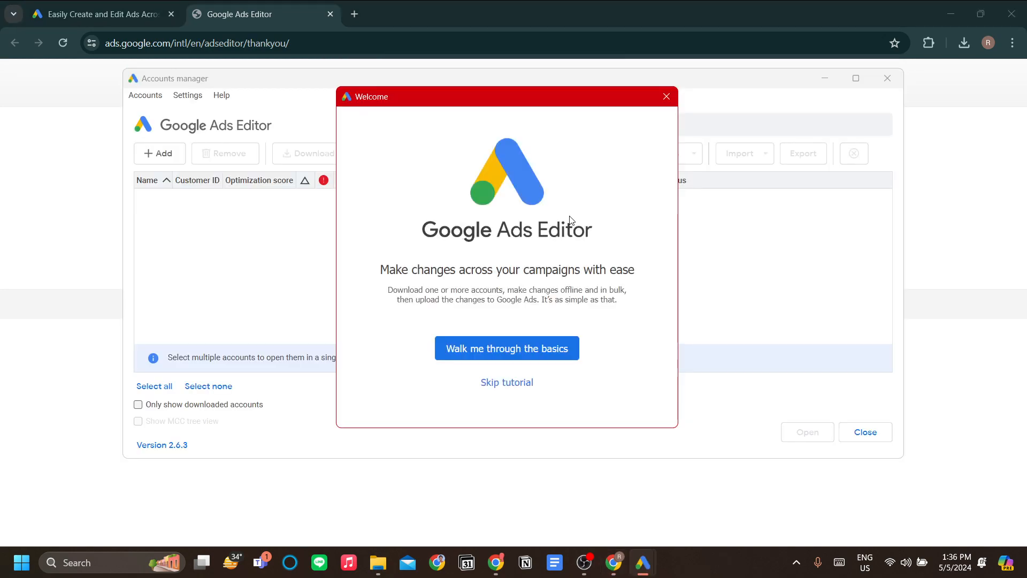
Skip the welcome tutorial and add a new account from the Accounts menu
left_click(506, 382)
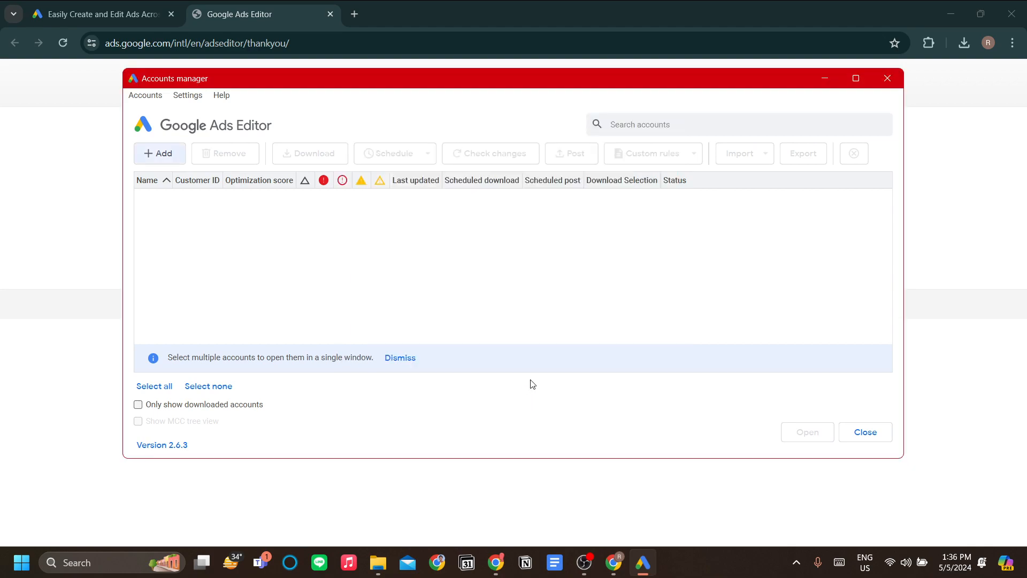
mouse_move(252, 142)
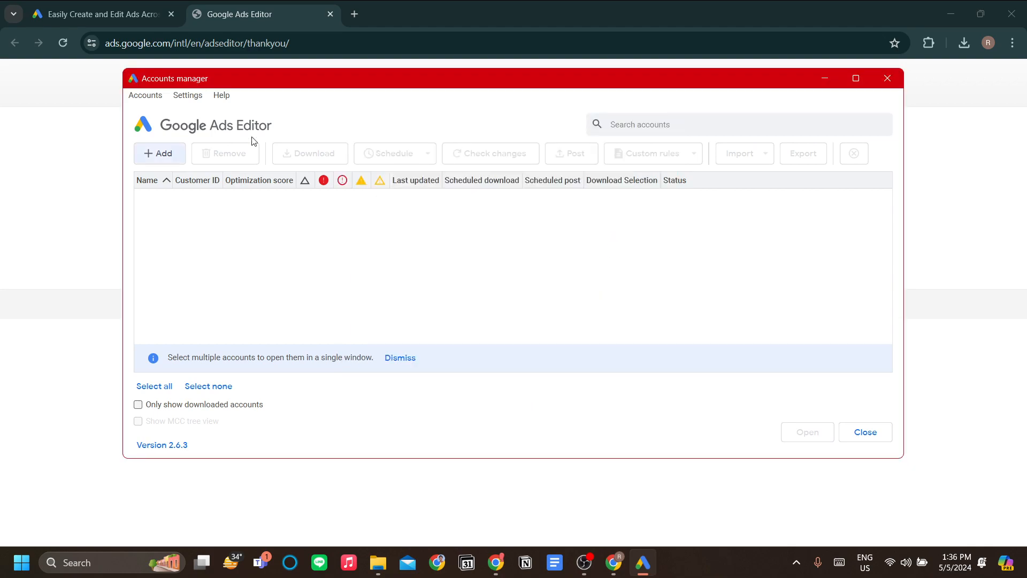
mouse_move(504, 219)
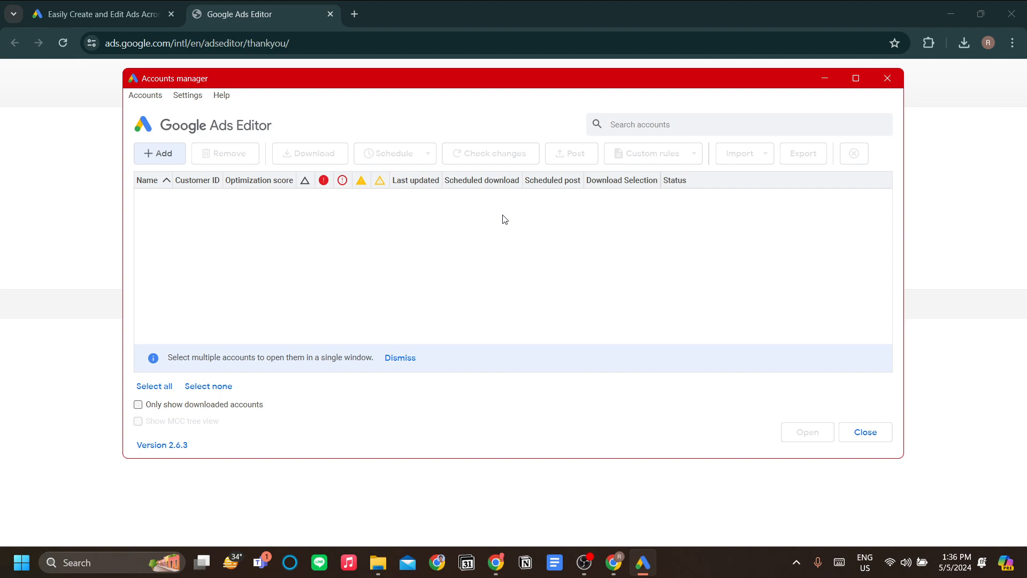
mouse_move(152, 127)
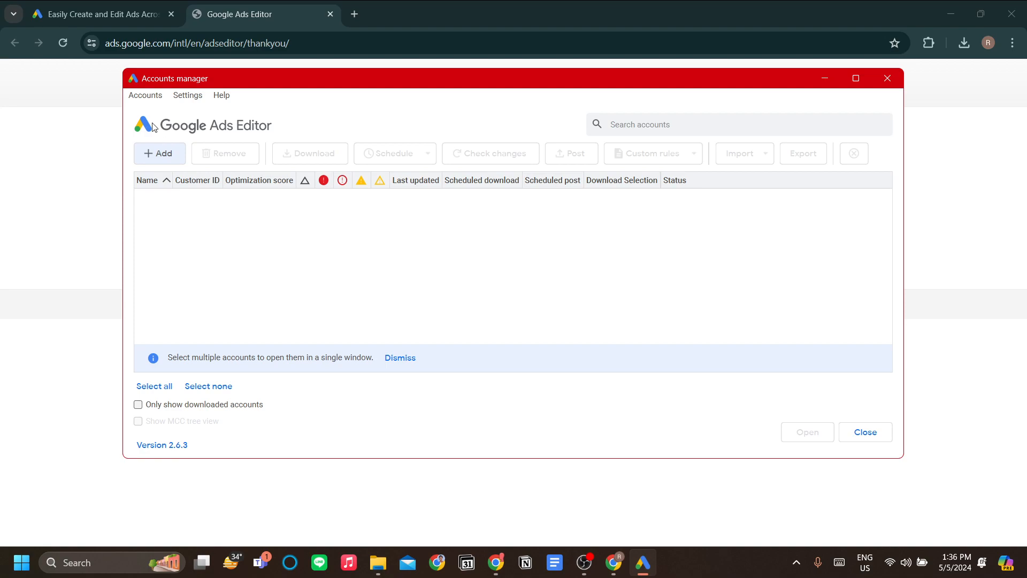
left_click(145, 95)
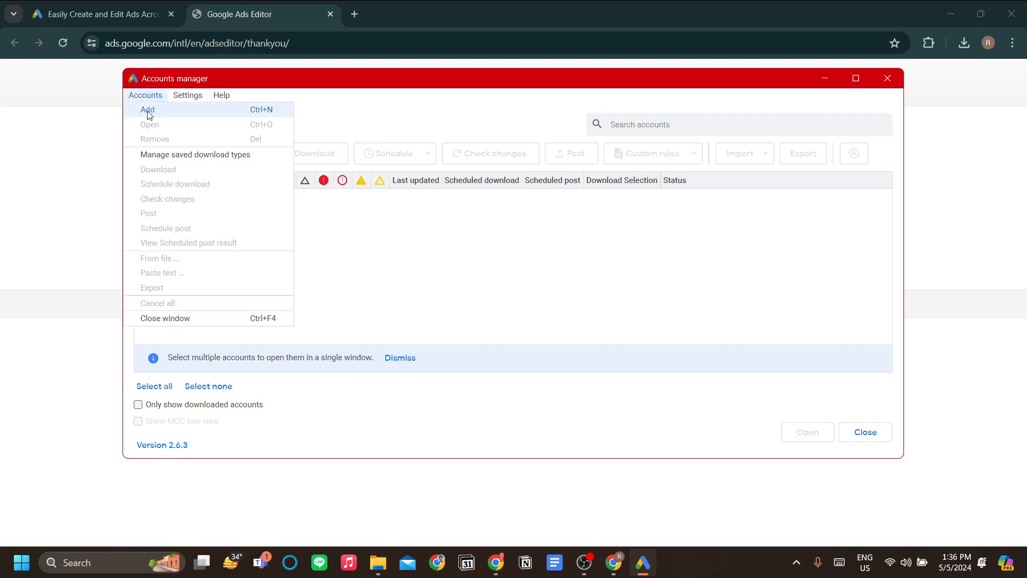
left_click(147, 109)
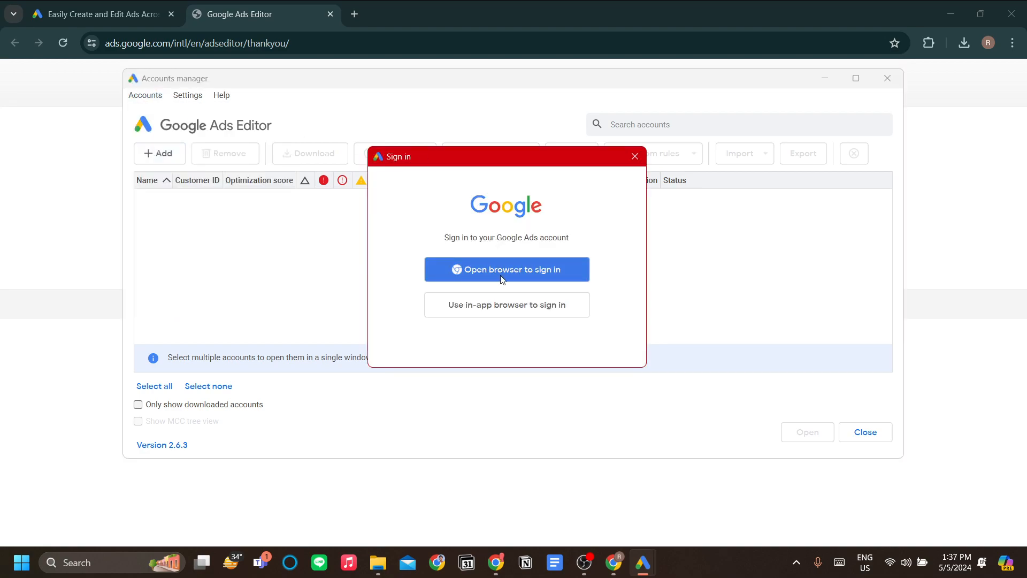
Sign in through the browser with the Google account and allow the editor access
left_click(506, 270)
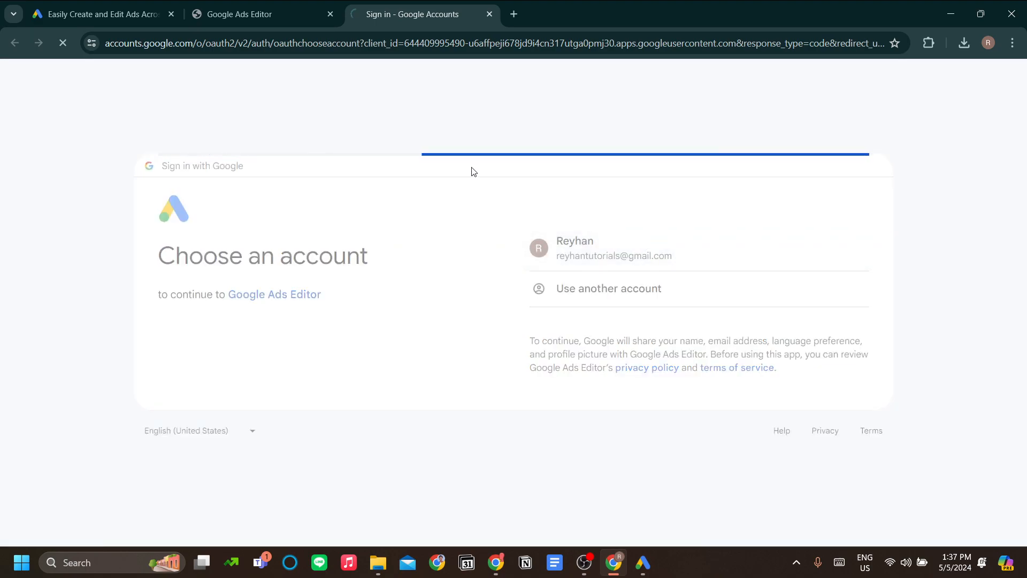
left_click(614, 247)
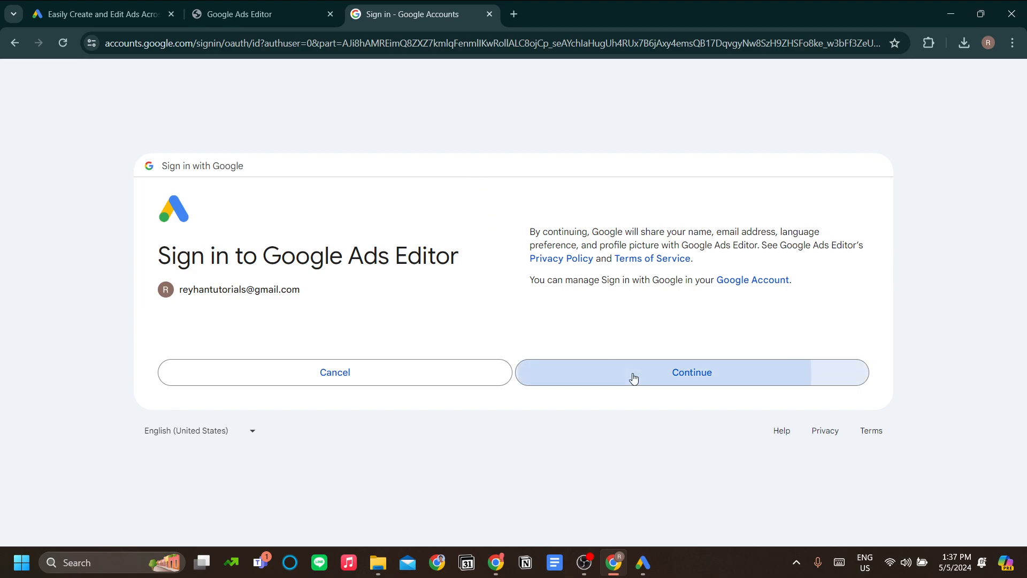
left_click(691, 372)
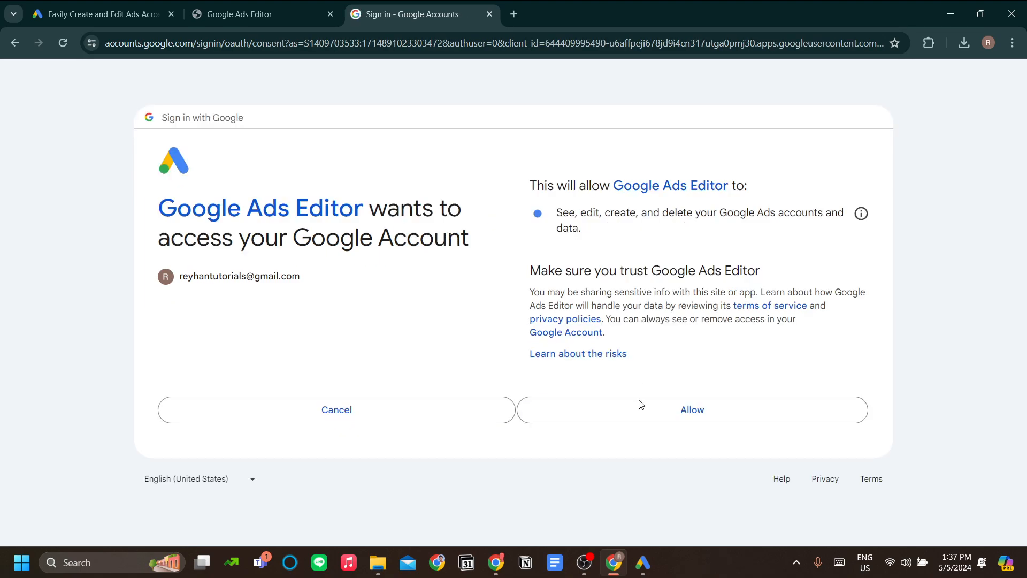
left_click(691, 410)
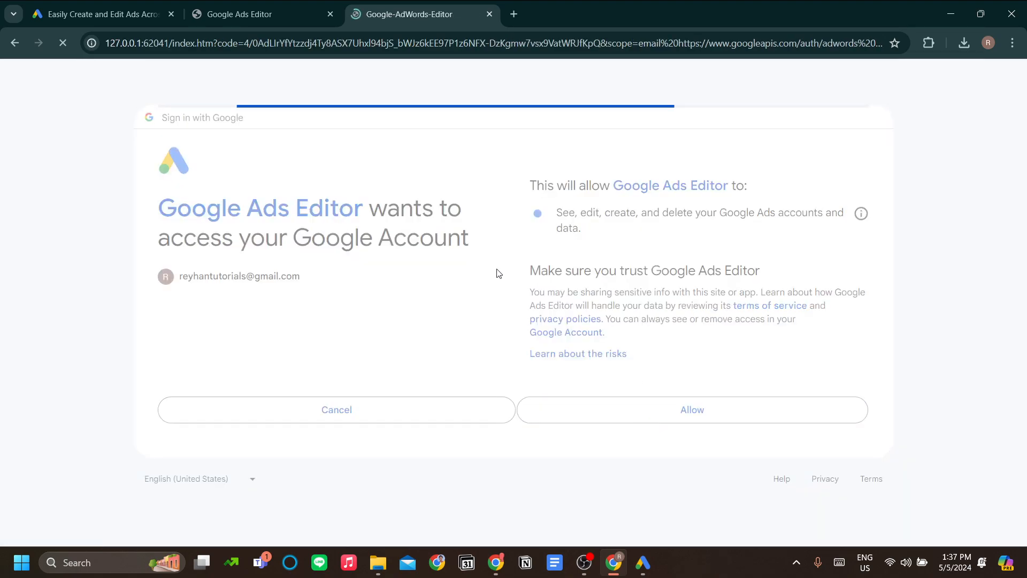
left_click(692, 410)
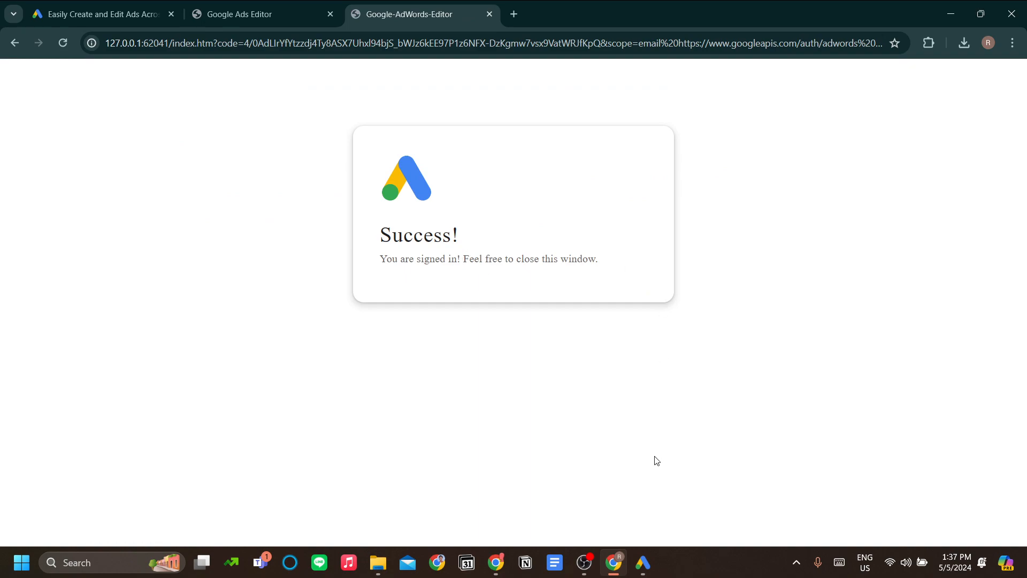
mouse_move(613, 562)
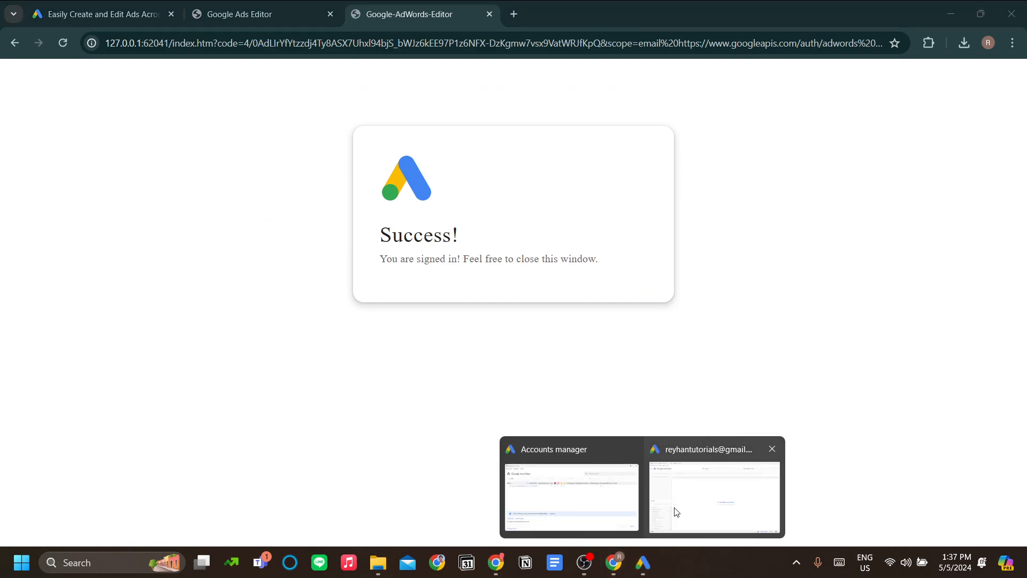
Return to the accounts manager and show the Account menu commands
left_click(714, 497)
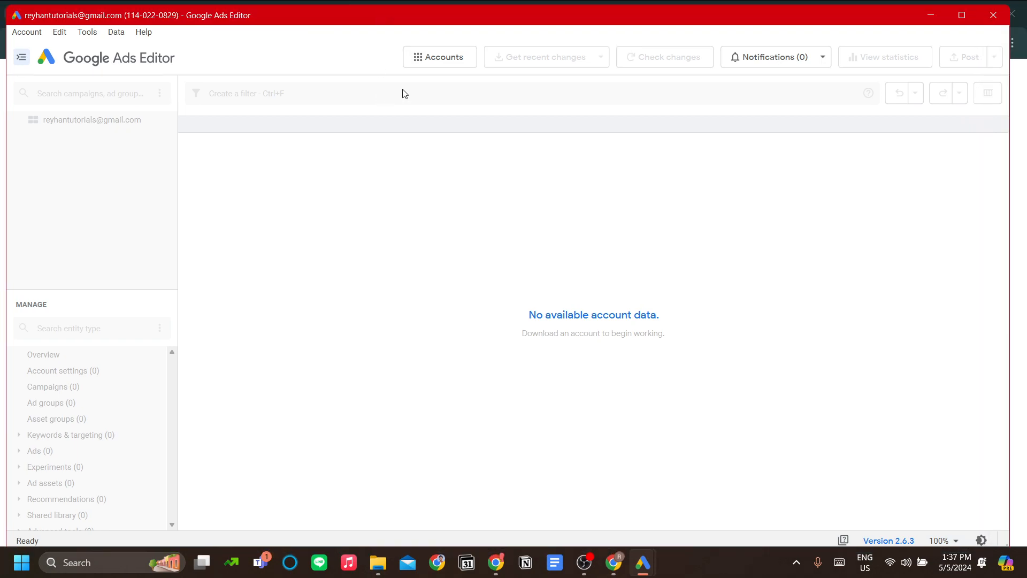
mouse_move(330, 140)
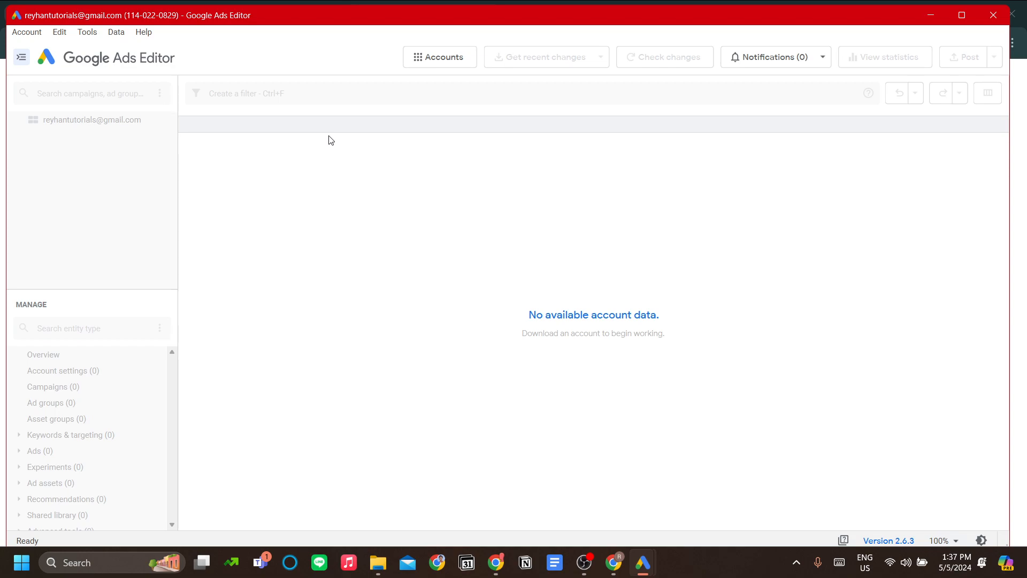
mouse_move(911, 62)
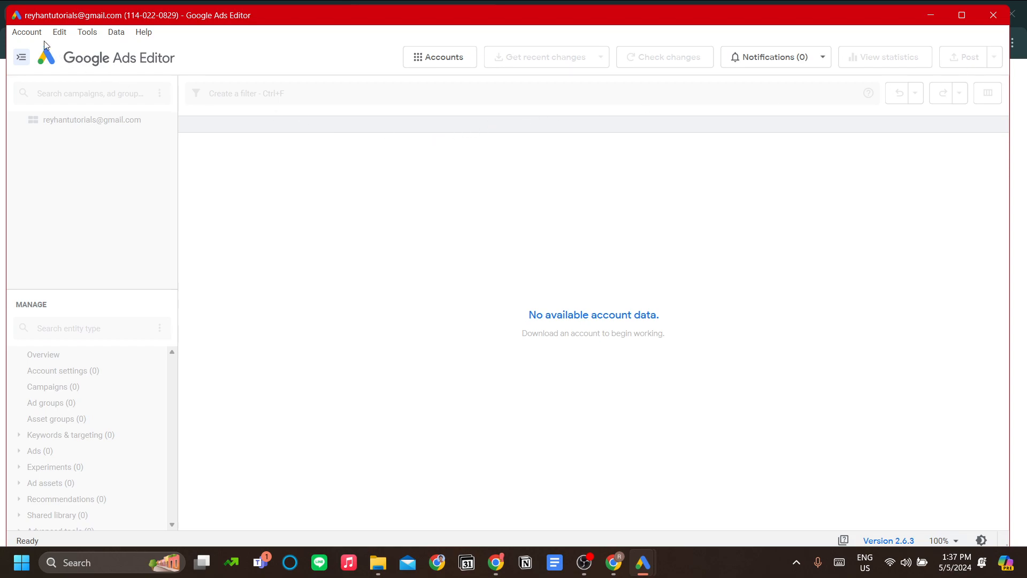
left_click(26, 32)
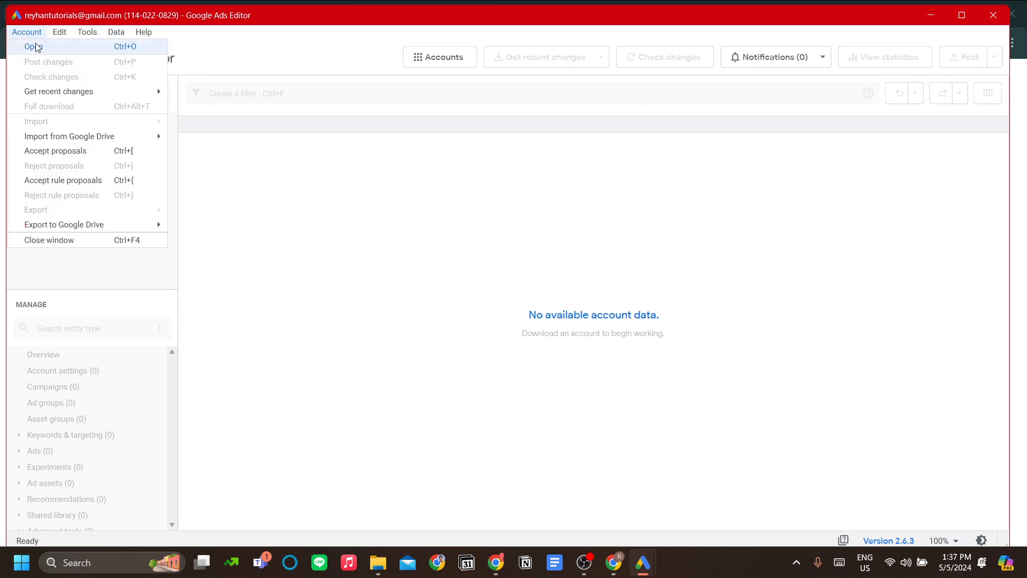
Open the signed-in account and download all campaigns and all item types
left_click(32, 46)
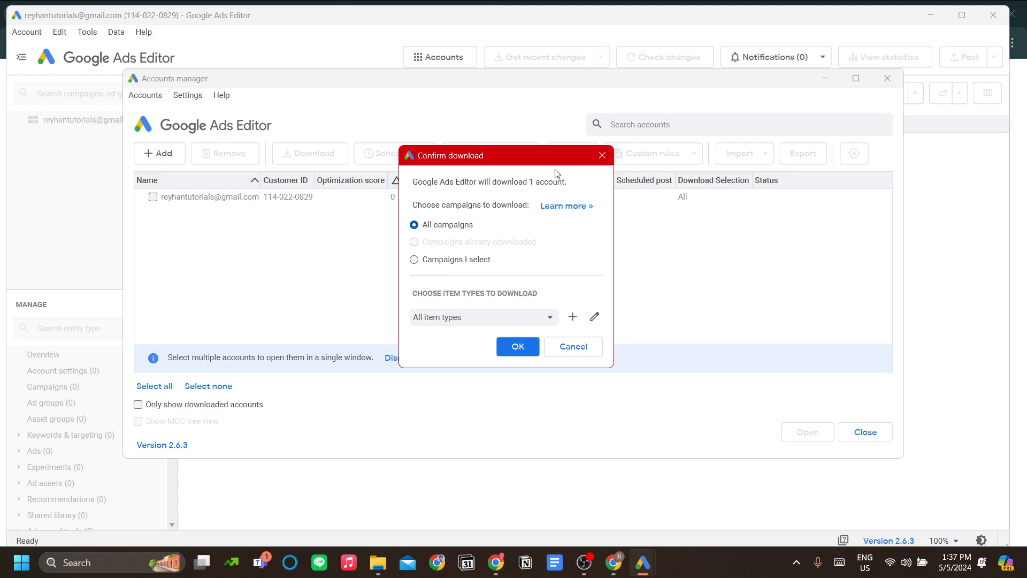
mouse_move(457, 199)
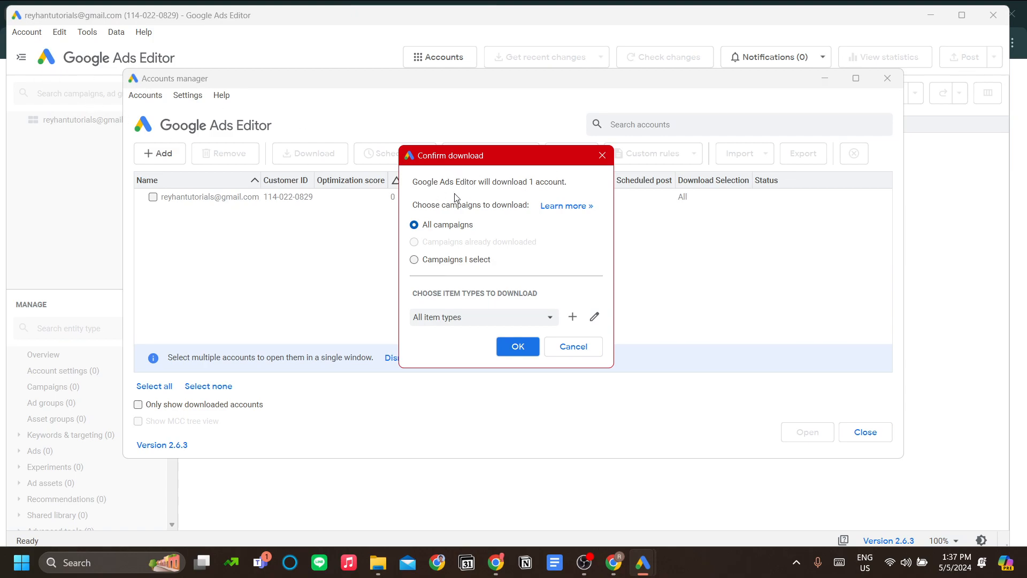
mouse_move(467, 279)
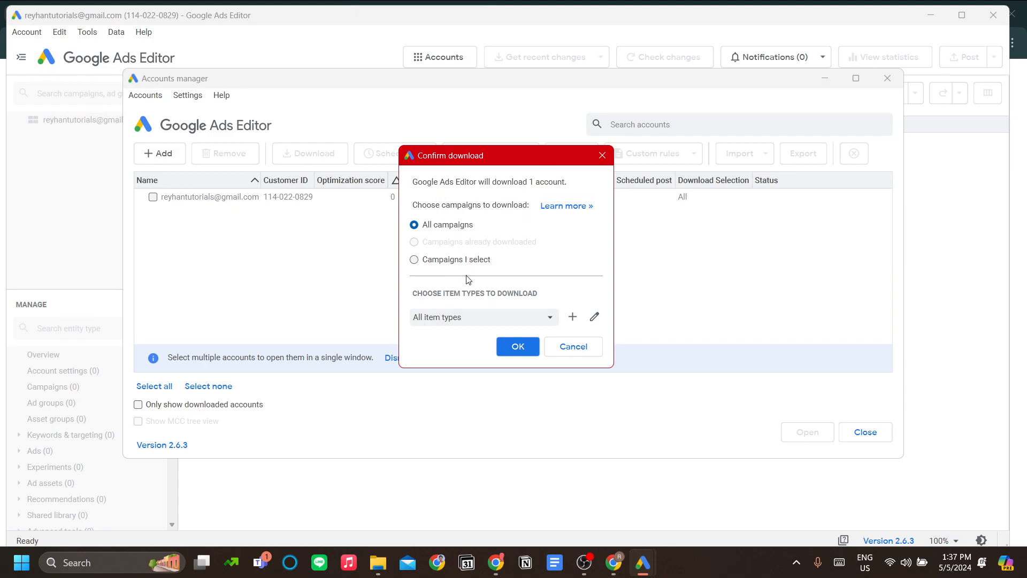
left_click(414, 259)
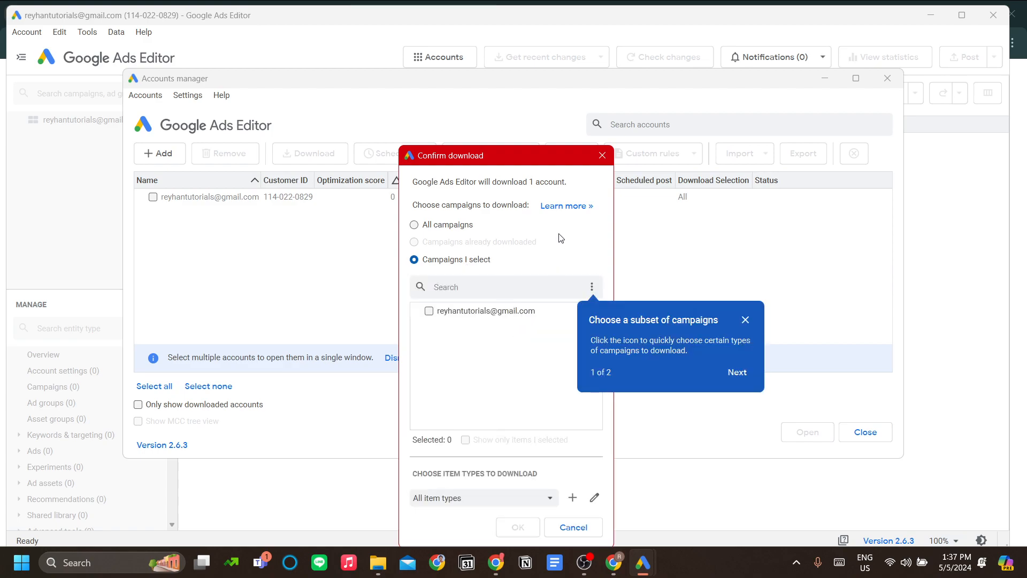
left_click(429, 310)
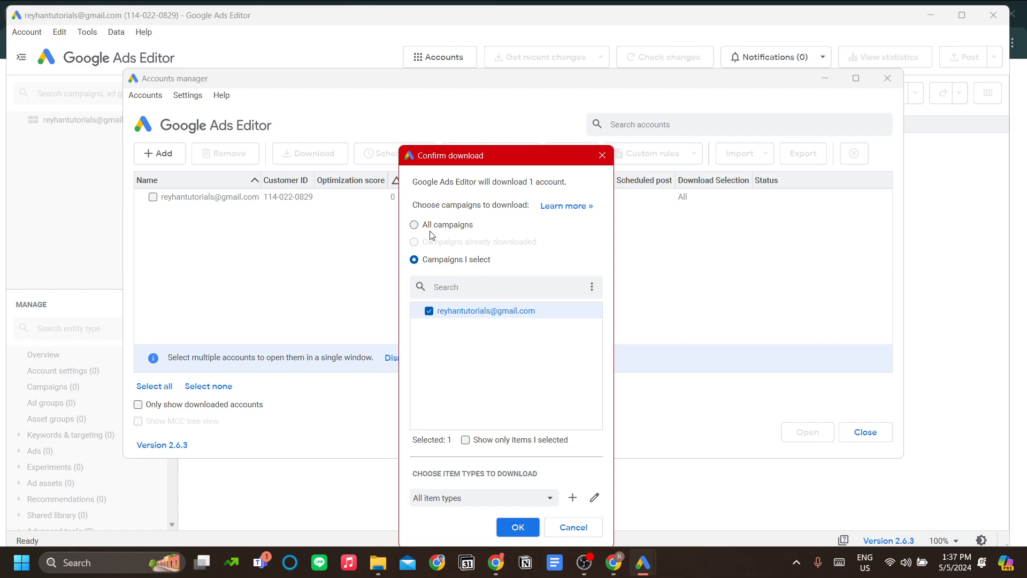
left_click(415, 225)
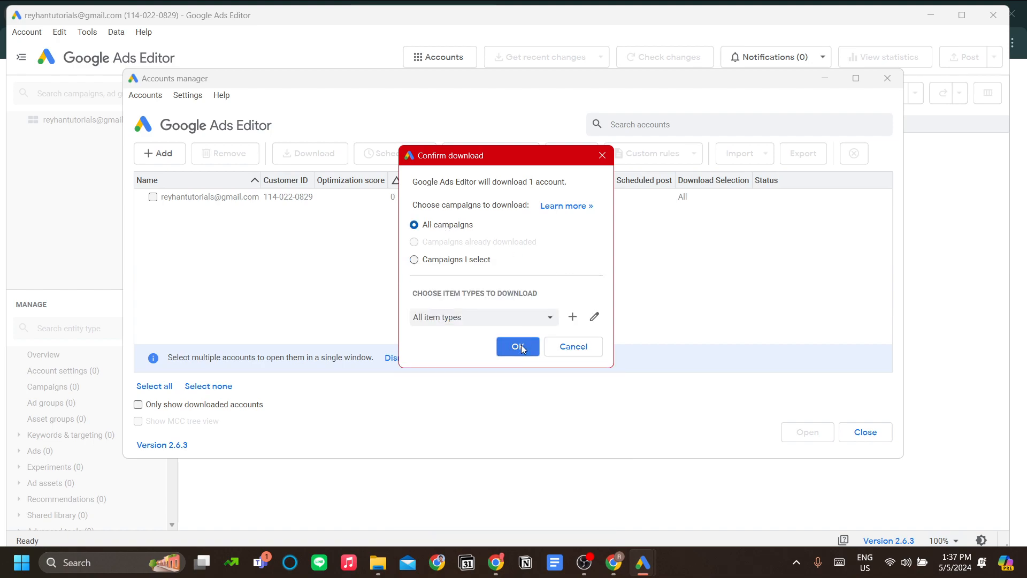
mouse_move(543, 301)
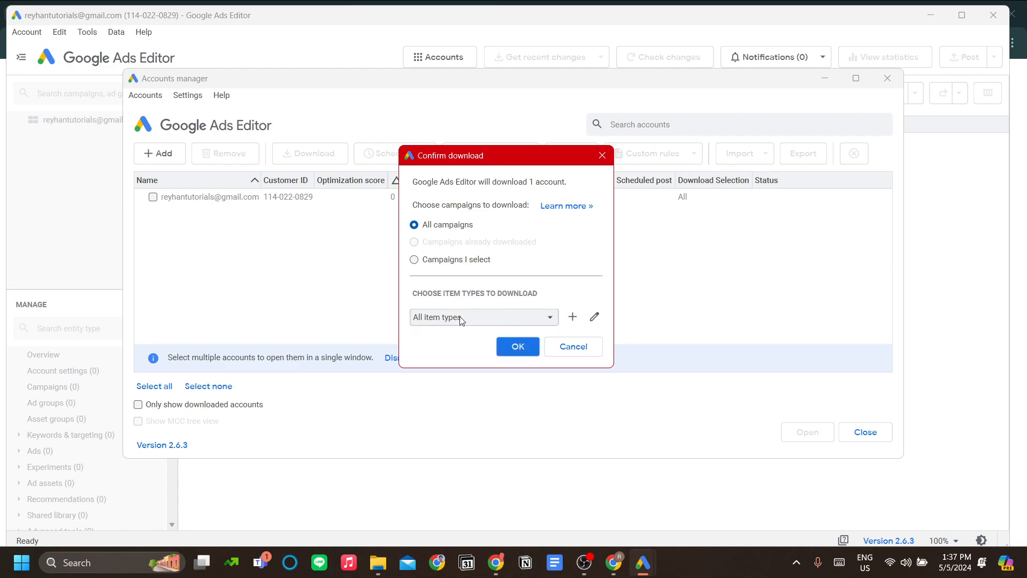
mouse_move(484, 323)
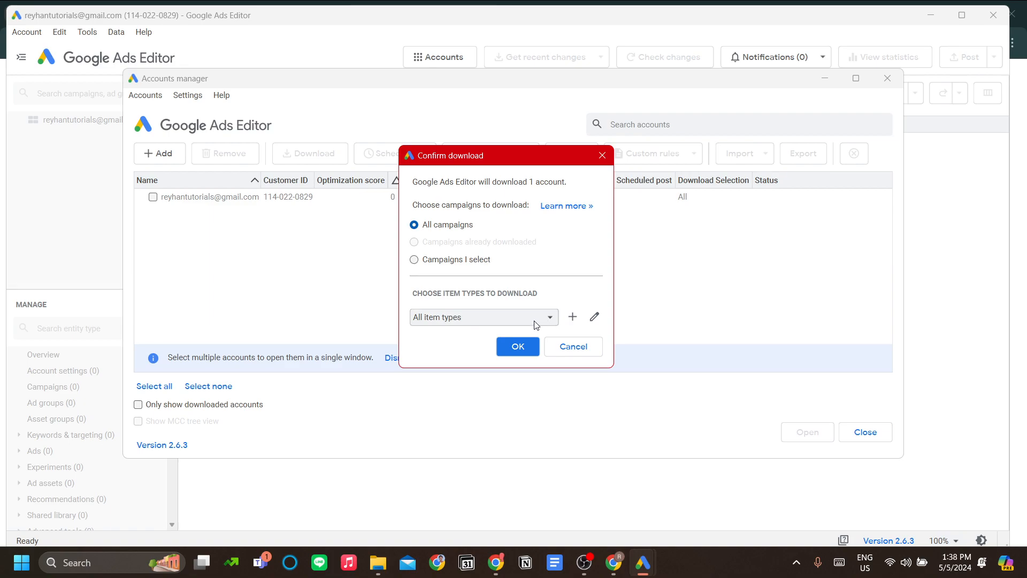
mouse_move(457, 335)
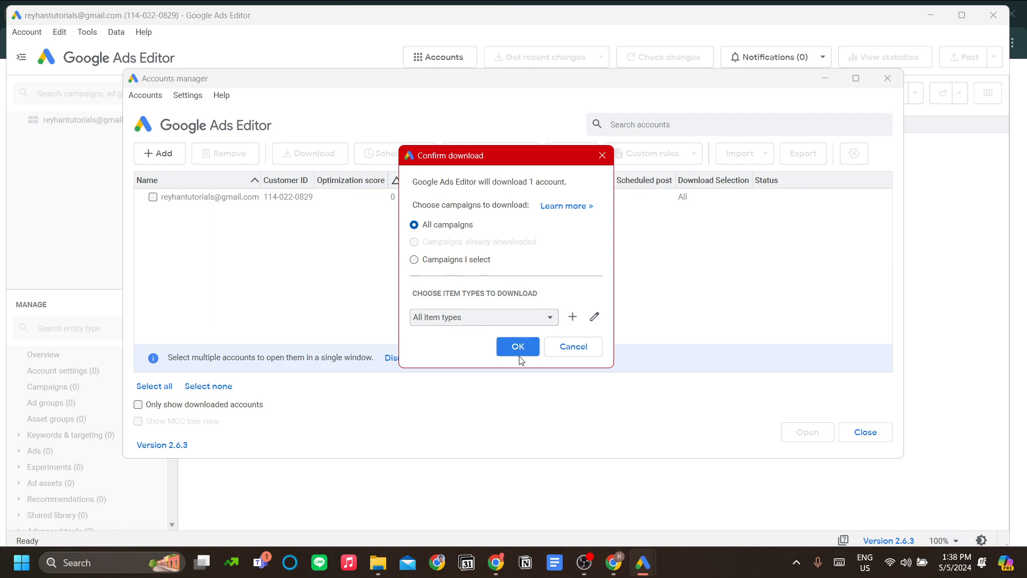
left_click(518, 346)
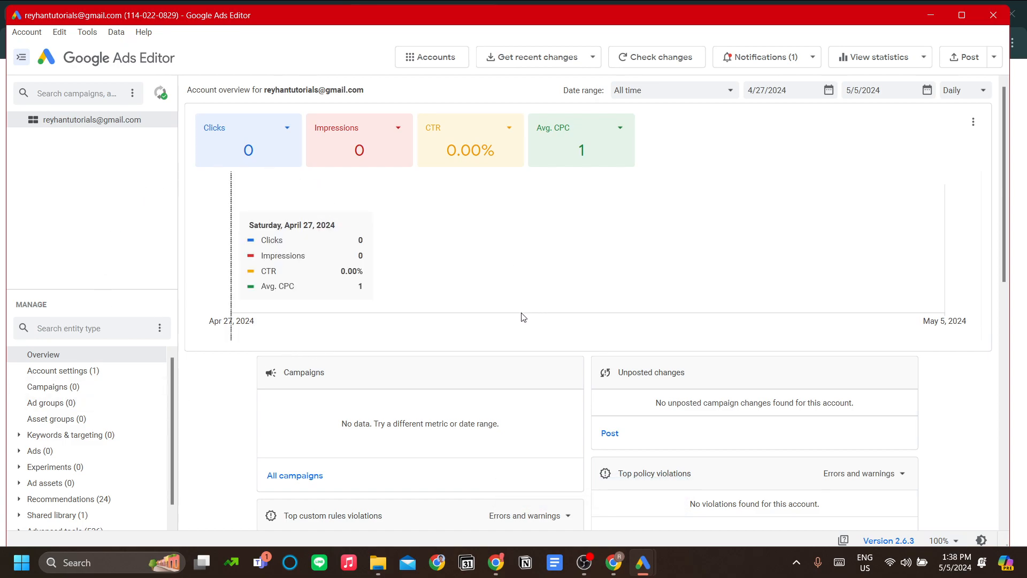
mouse_move(377, 232)
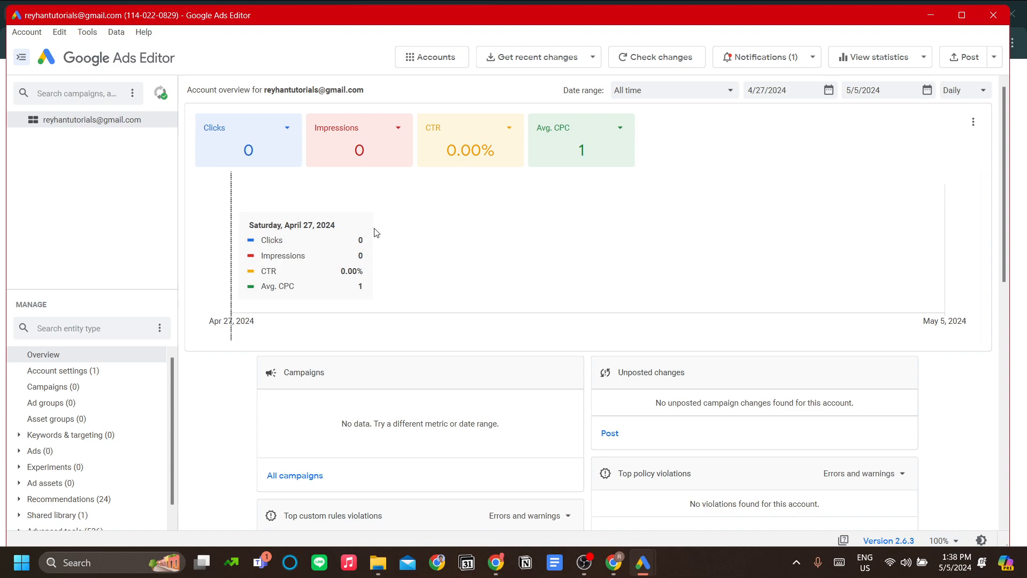
Review the overview's Clicks metric card, then go to the Campaigns (0) list
scroll("down", 3)
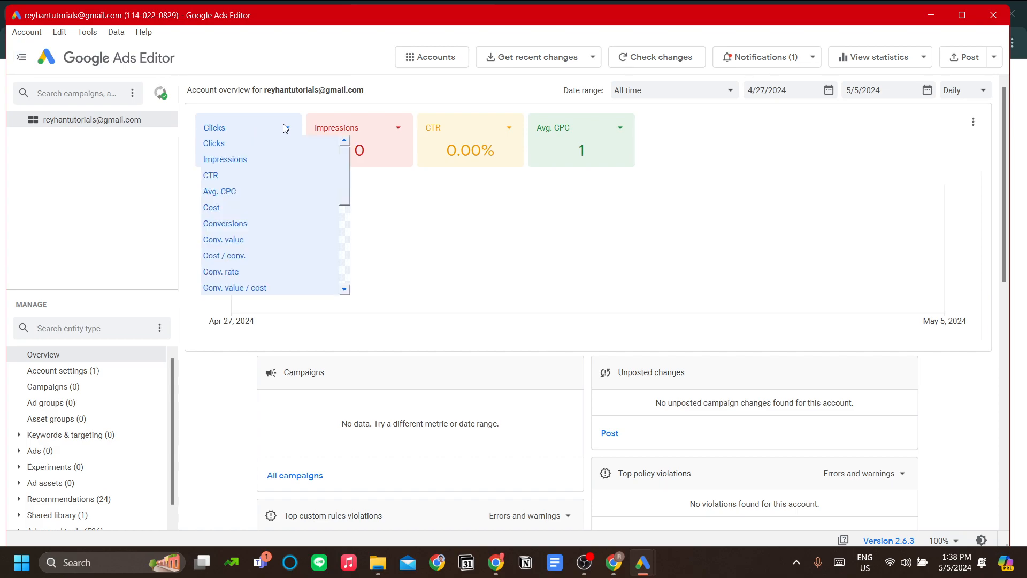
left_click(214, 142)
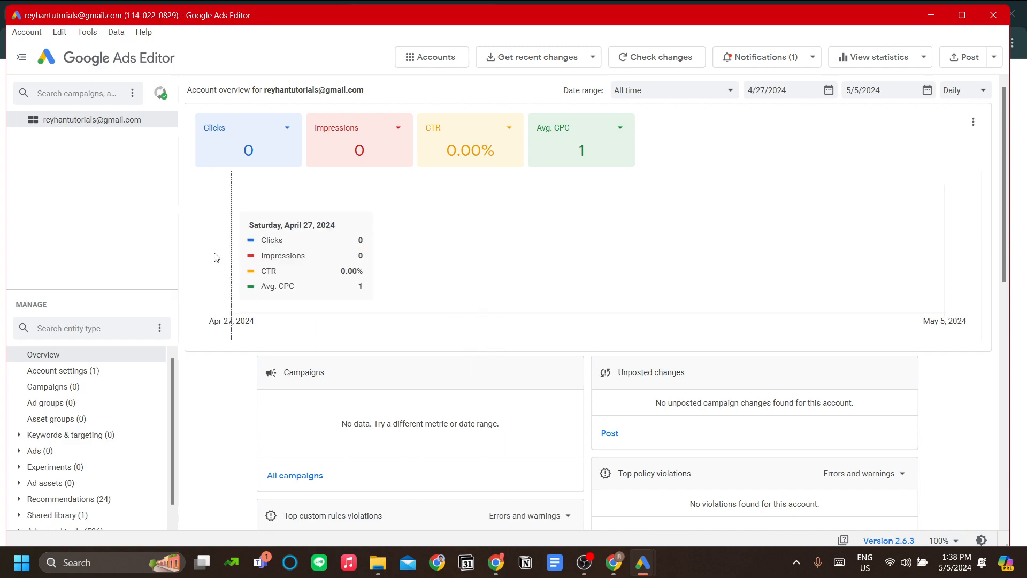
mouse_move(108, 162)
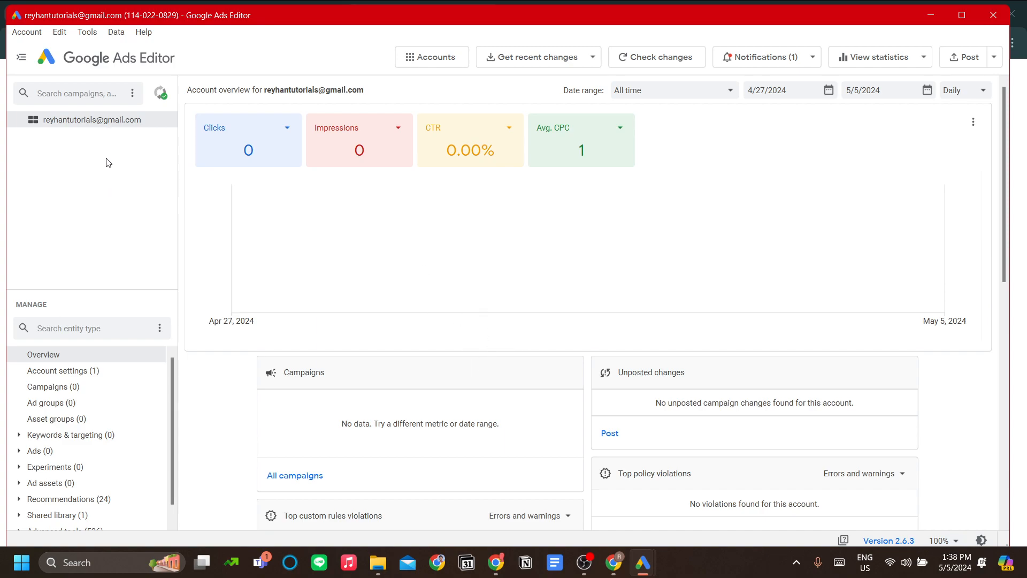
mouse_move(72, 393)
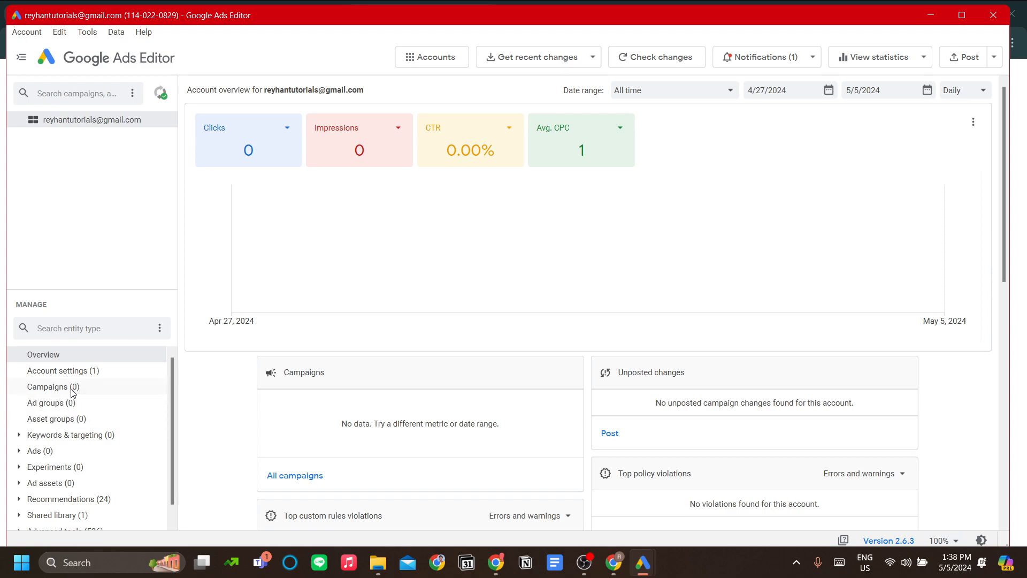
left_click(48, 387)
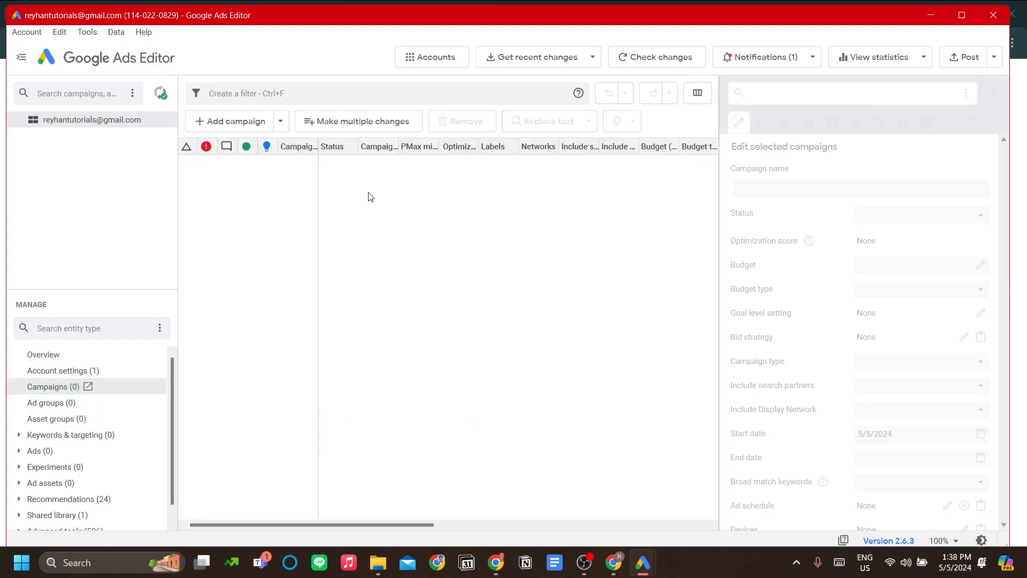
mouse_move(348, 231)
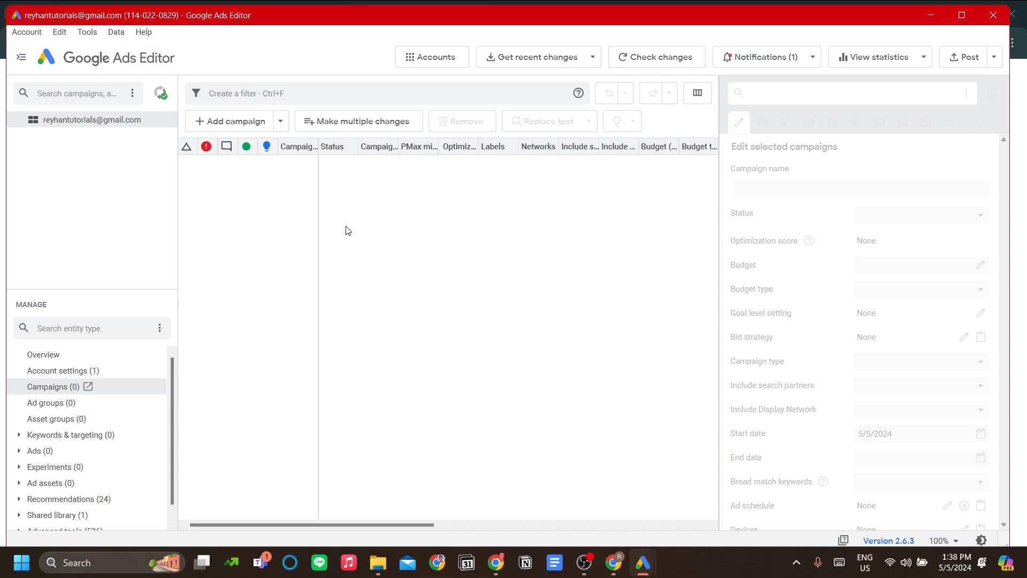
mouse_move(295, 215)
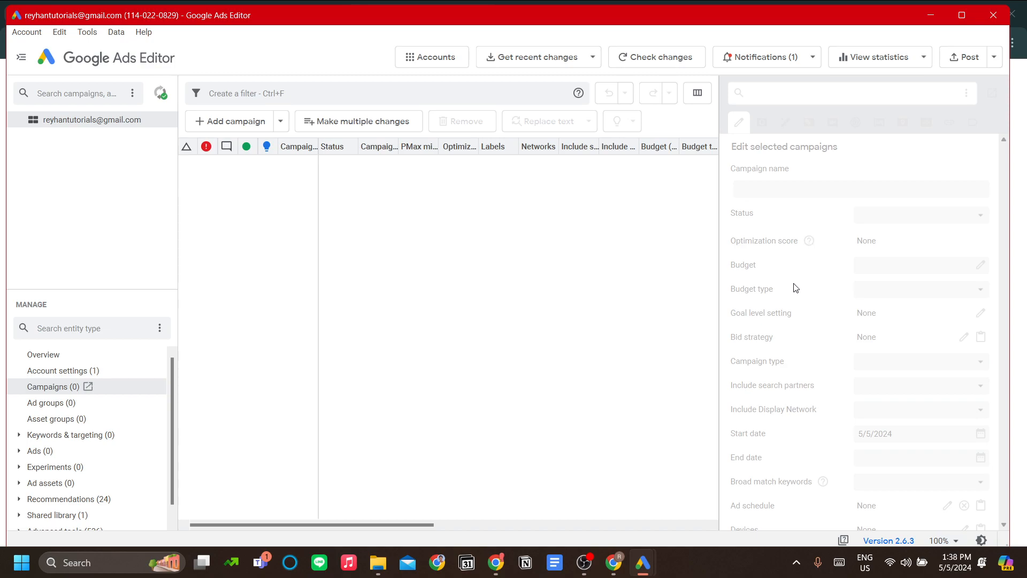
mouse_move(793, 321)
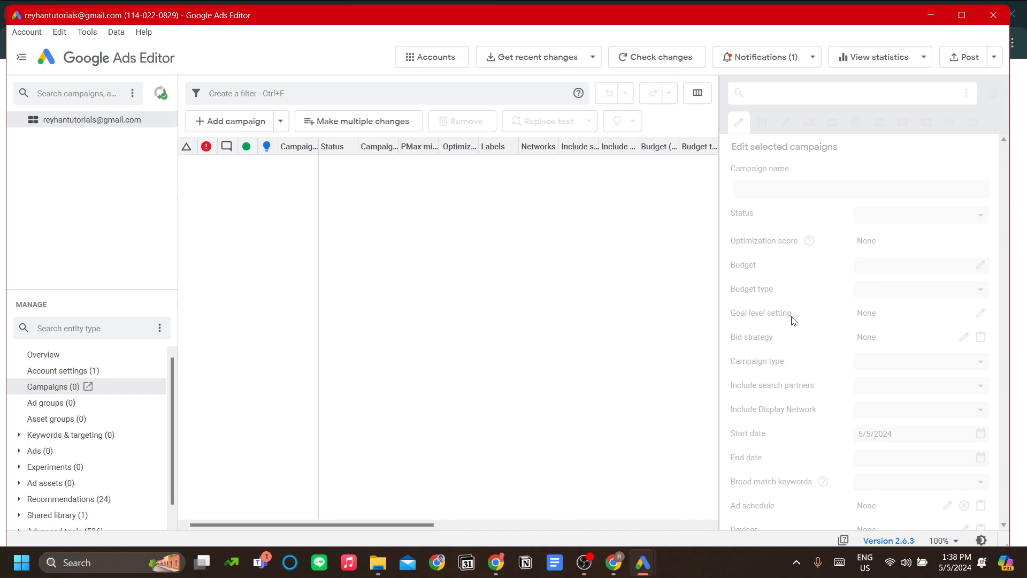
mouse_move(293, 199)
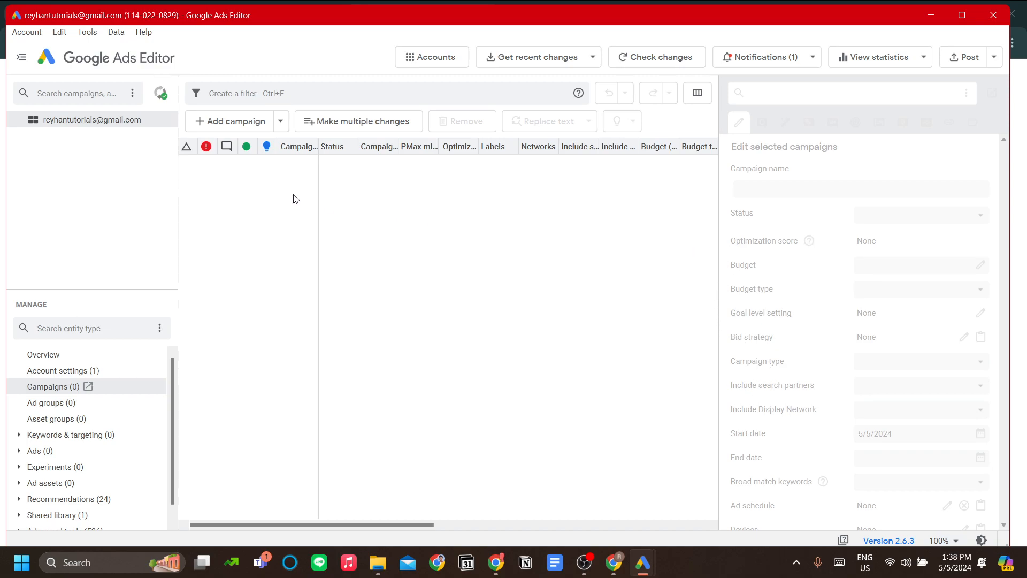
mouse_move(164, 227)
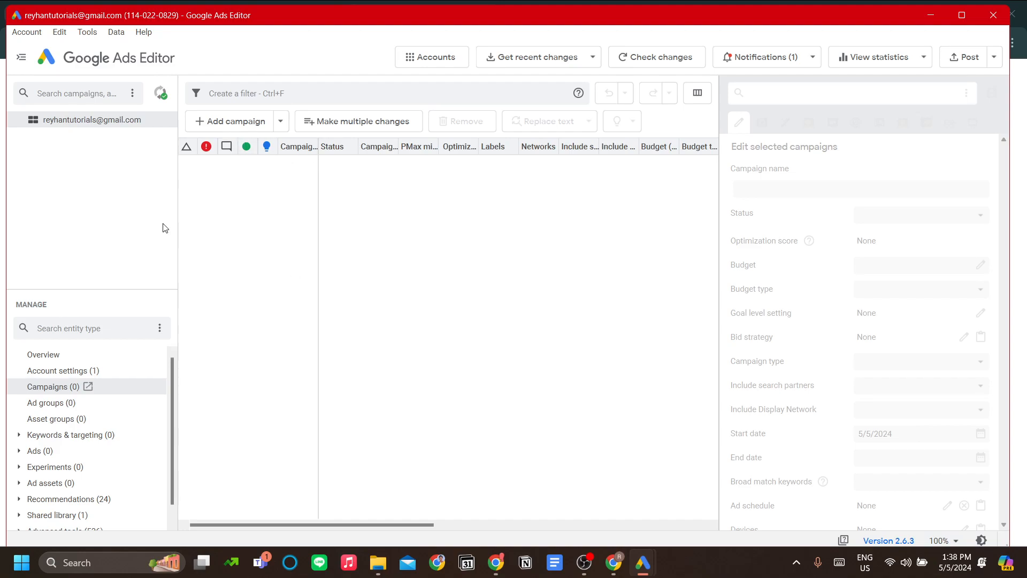
mouse_move(960, 99)
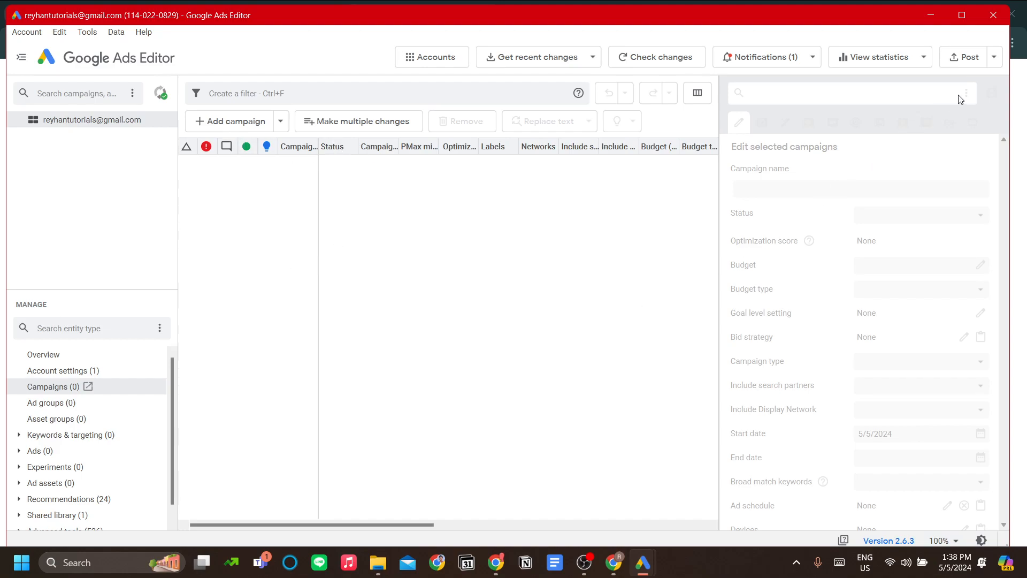
mouse_move(276, 303)
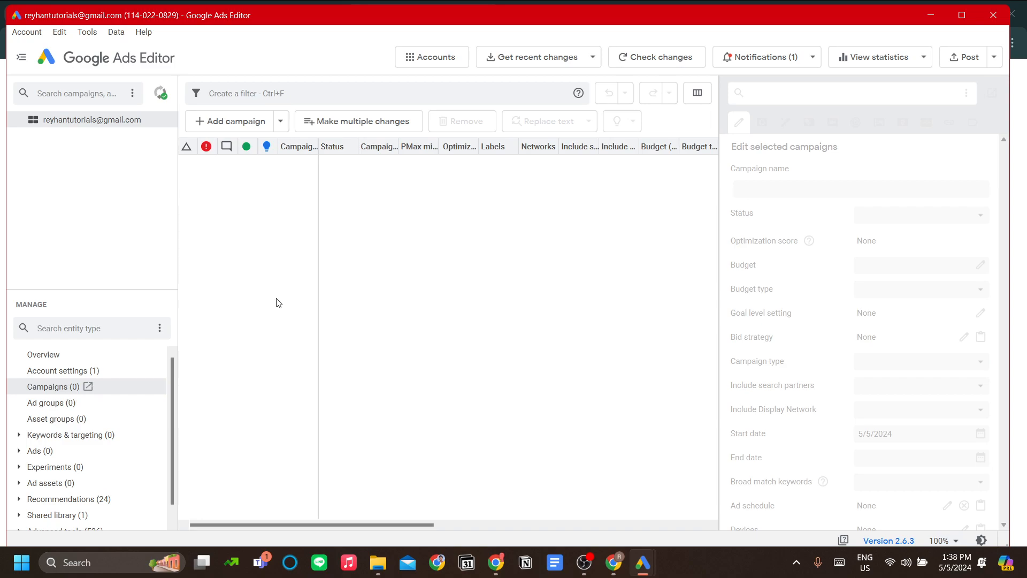
mouse_move(311, 247)
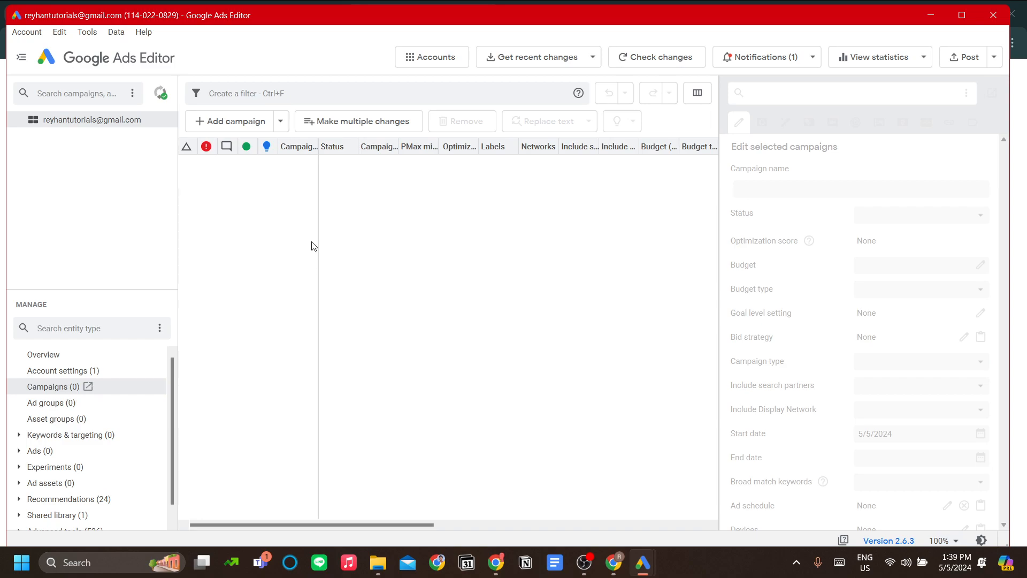
mouse_move(278, 234)
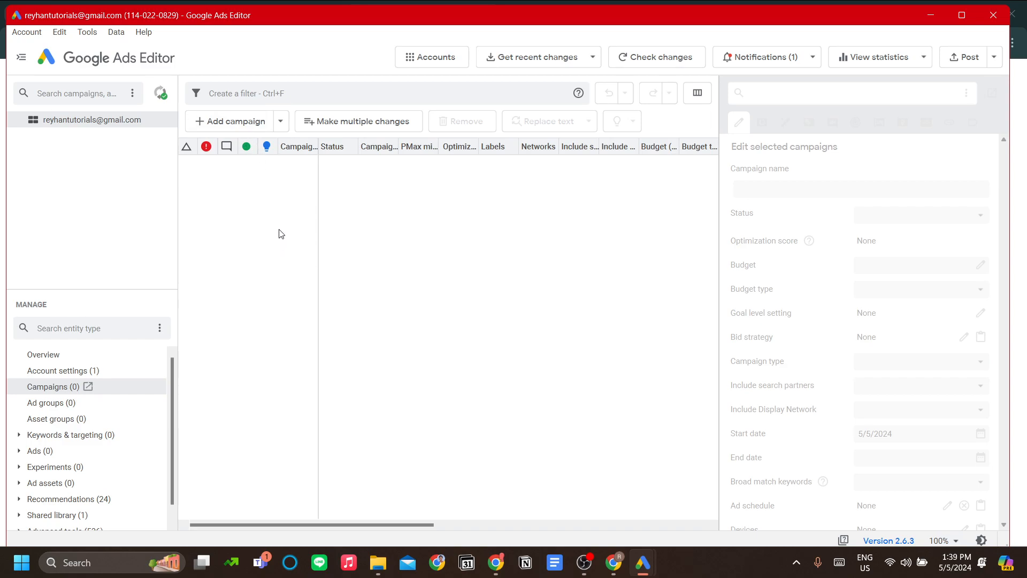
mouse_move(186, 365)
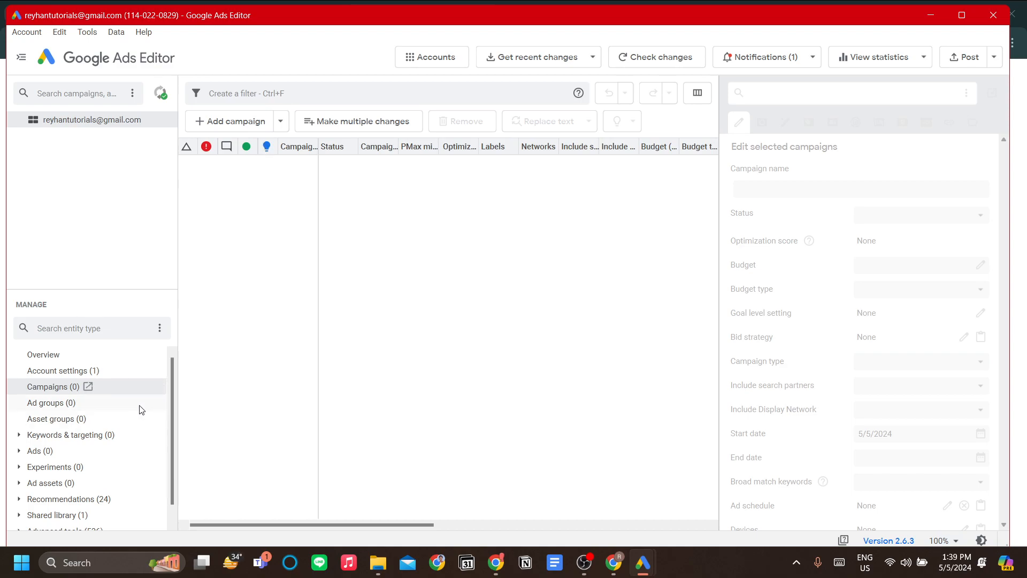
Check the empty ad groups list, return to Campaigns and add Campaign #1
left_click(52, 402)
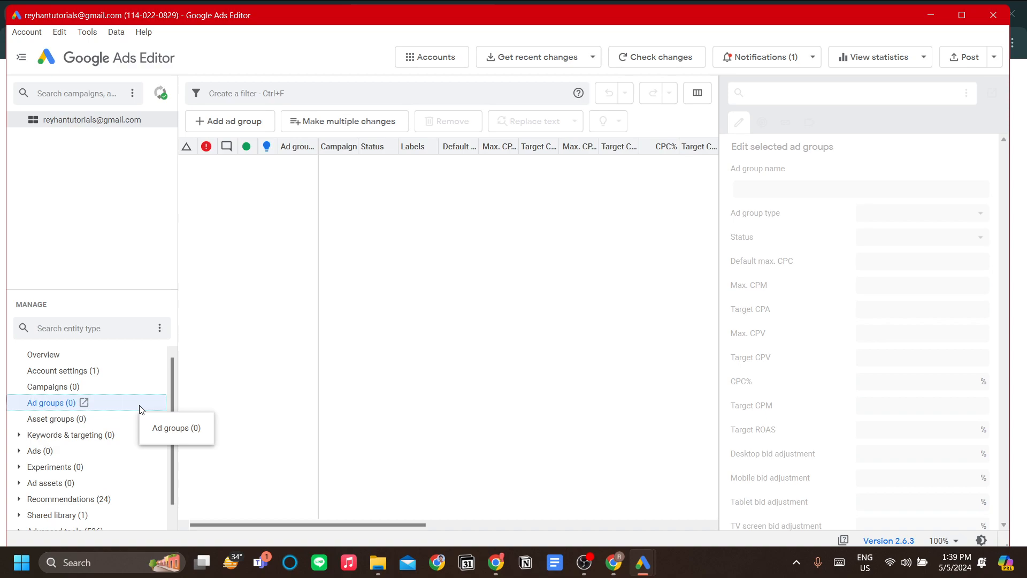
mouse_move(138, 375)
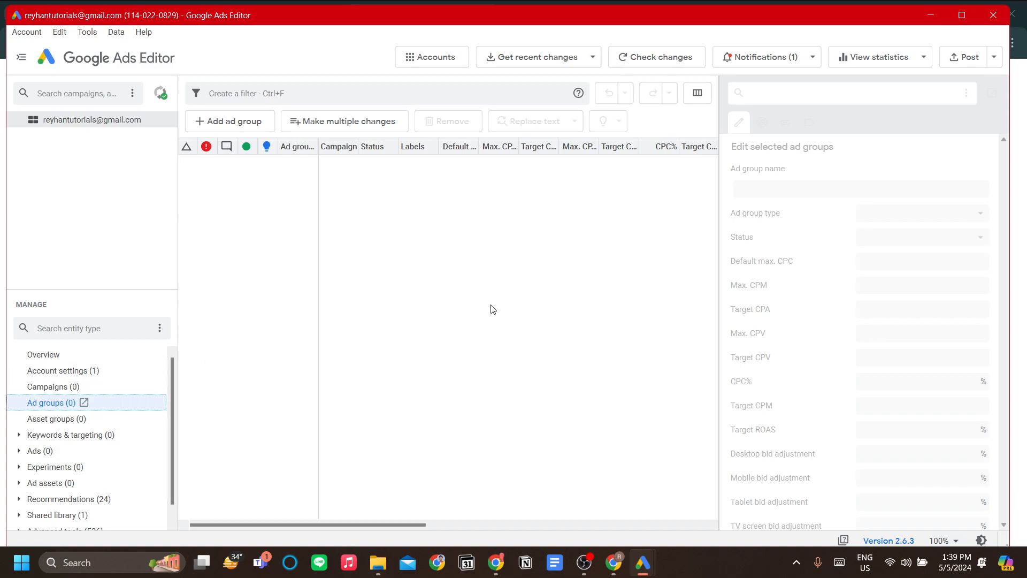
mouse_move(468, 316)
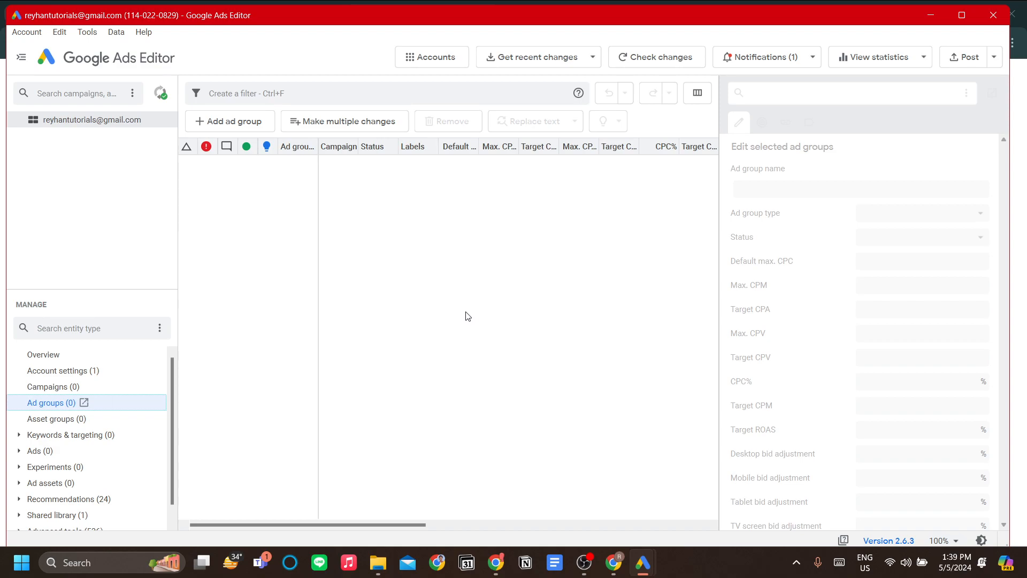
mouse_move(303, 217)
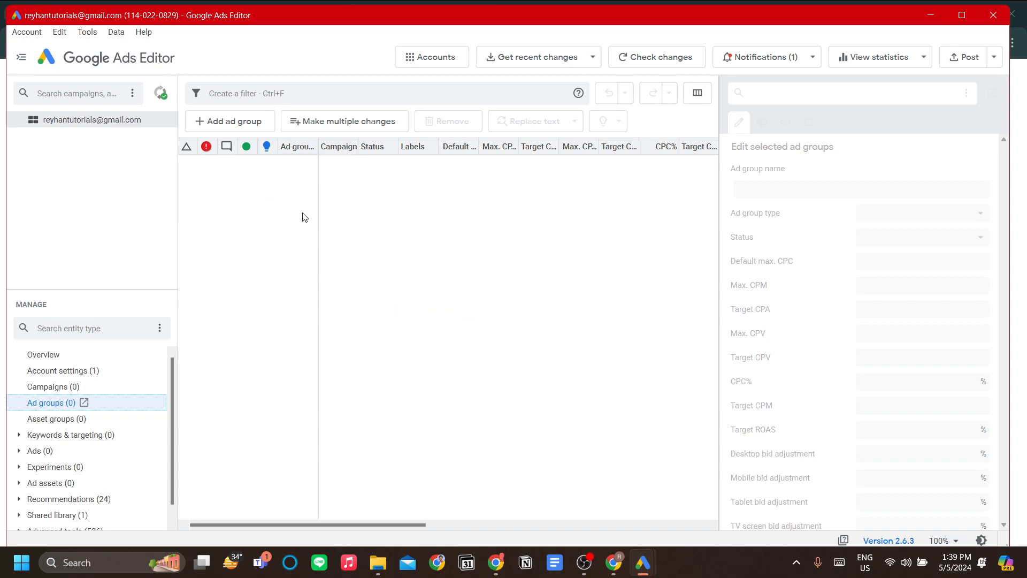
mouse_move(116, 392)
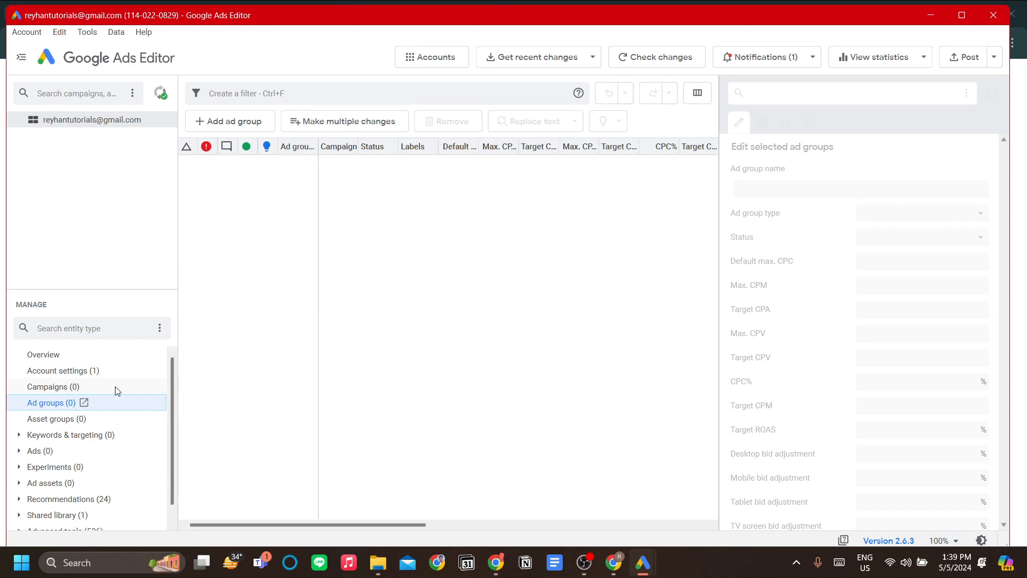
left_click(54, 387)
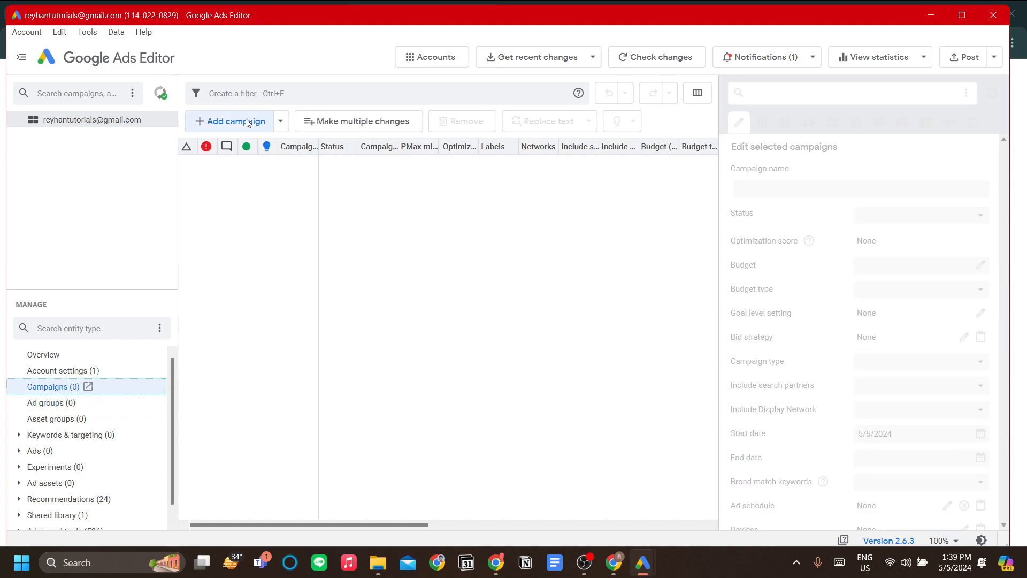
left_click(230, 121)
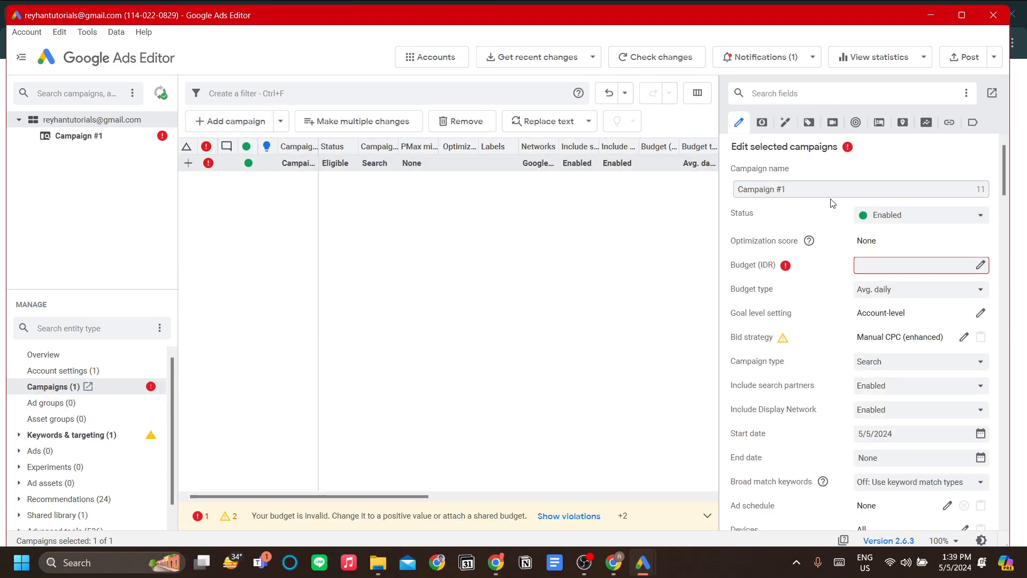
Enter a daily budget of 123 in Campaign #1's Budget (IDR) field
scroll("down", 3)
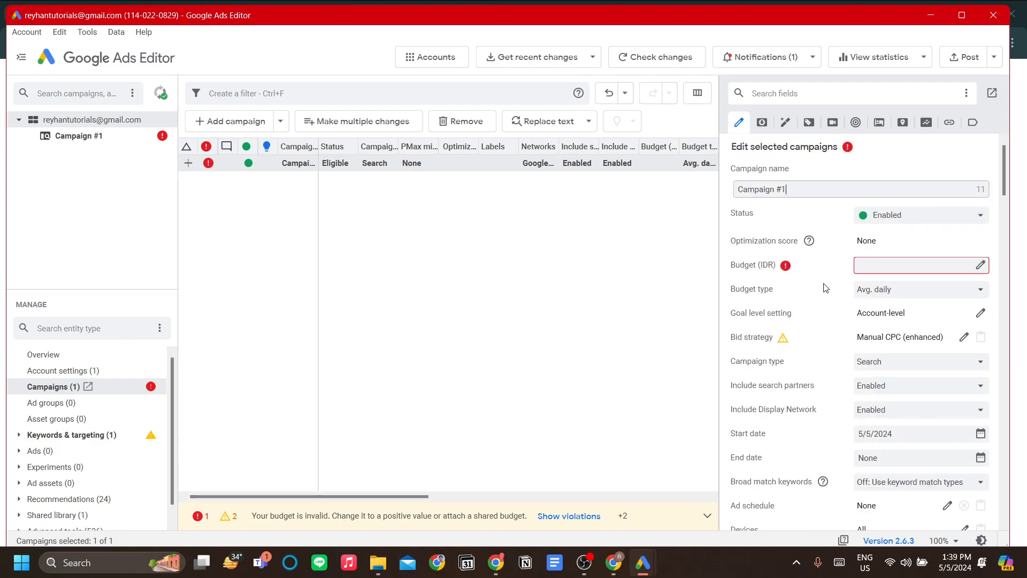
mouse_move(824, 288)
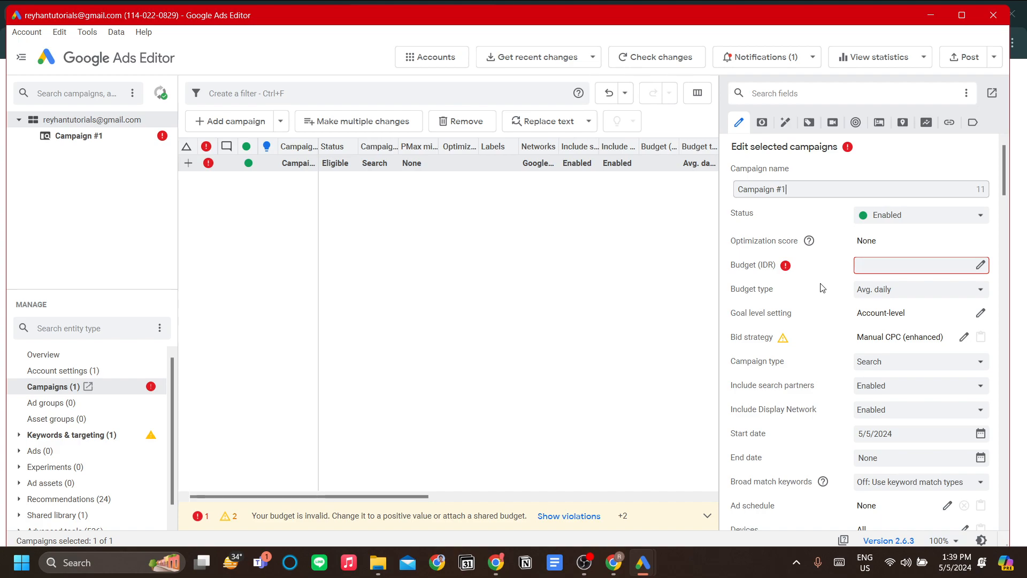
scroll("down", 3)
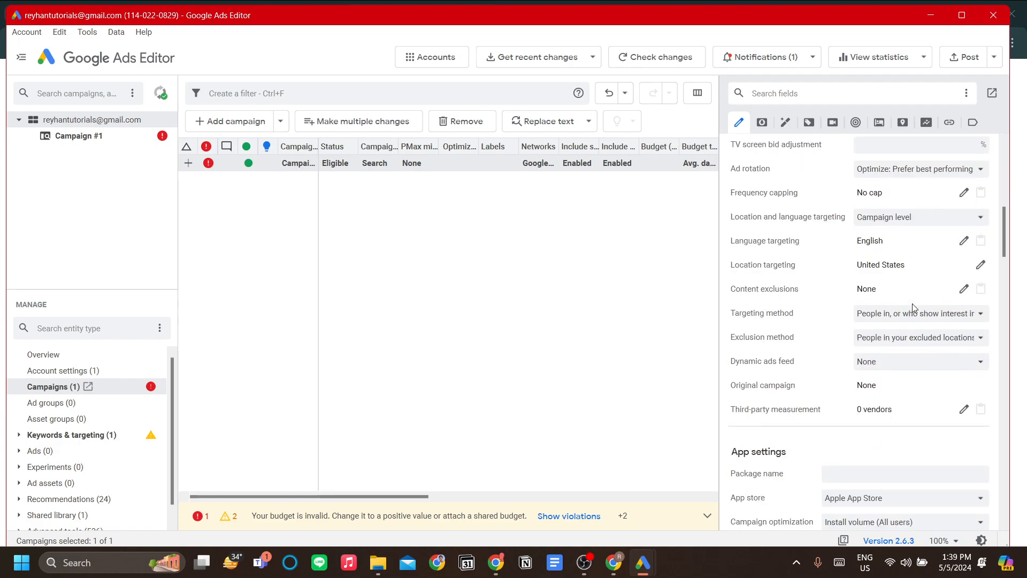
left_click(832, 122)
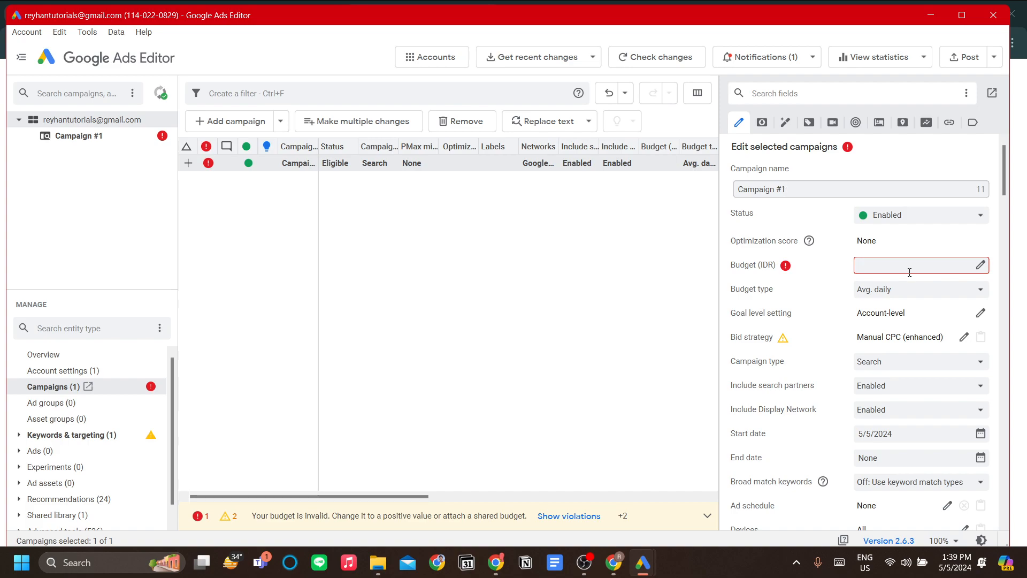
scroll("down", 3)
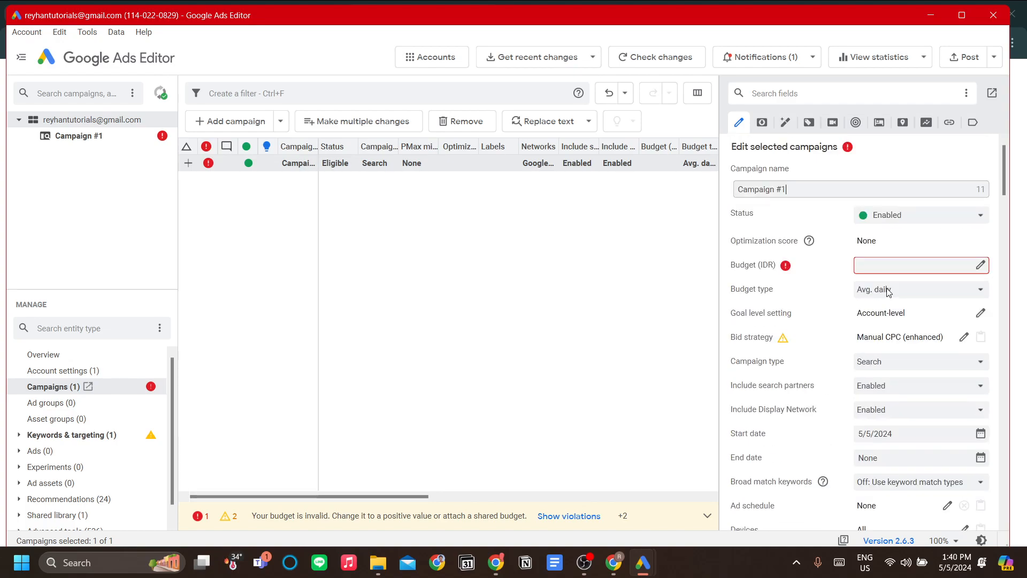
type("awd")
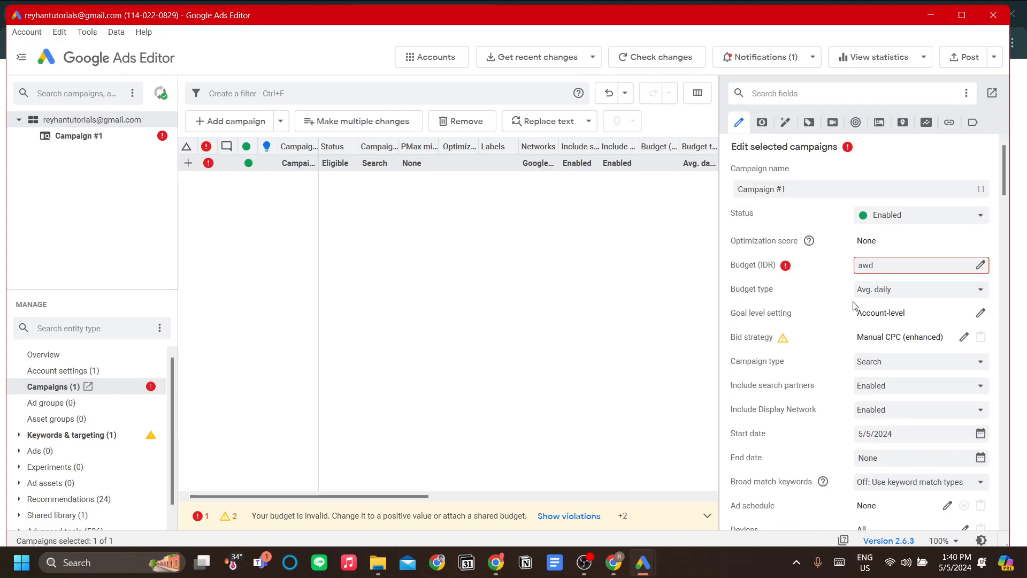
type("123")
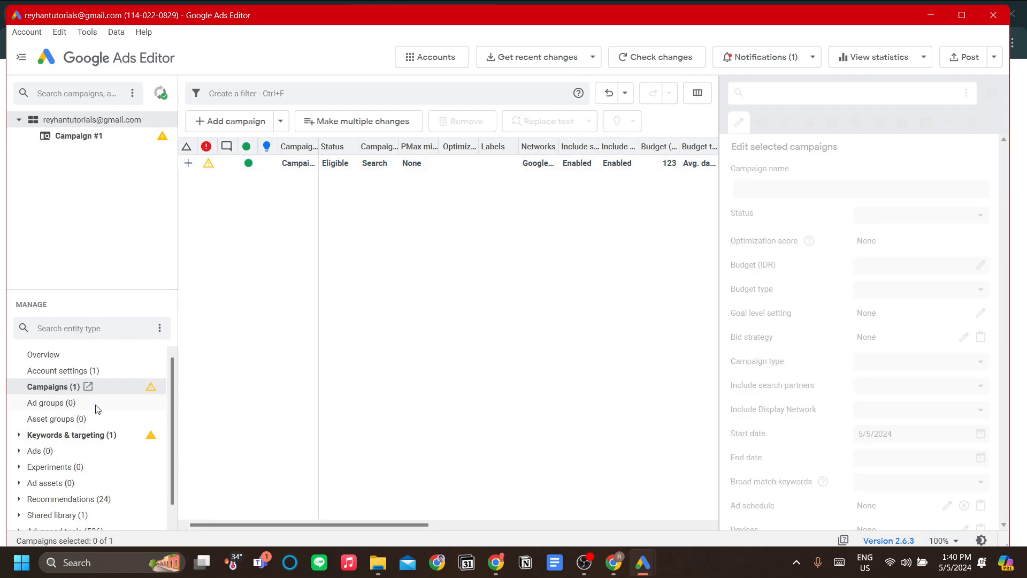
Browse ad groups and asset groups, then show Campaign #1's Locations with United States unresolved
left_click(52, 402)
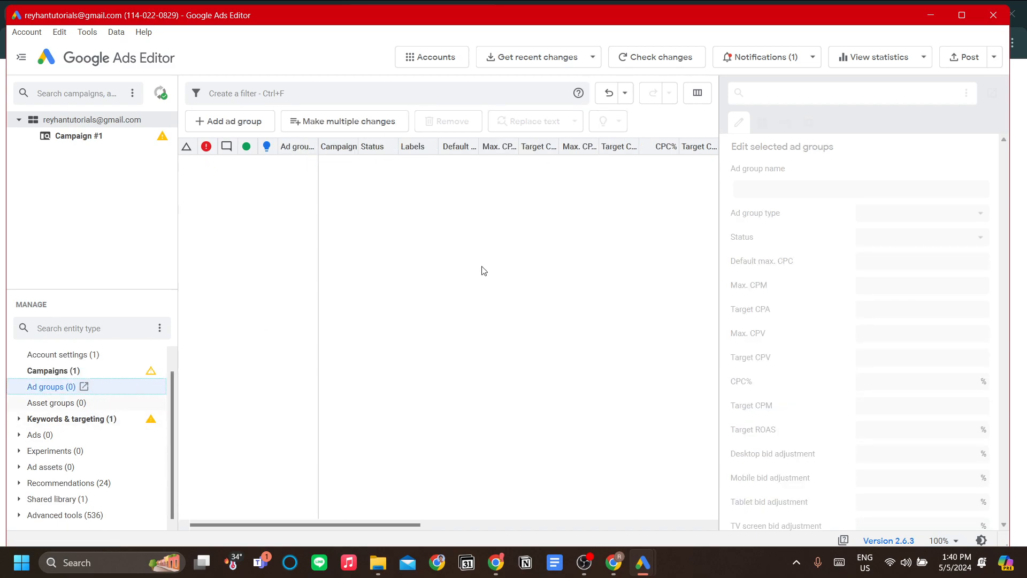
left_click(50, 403)
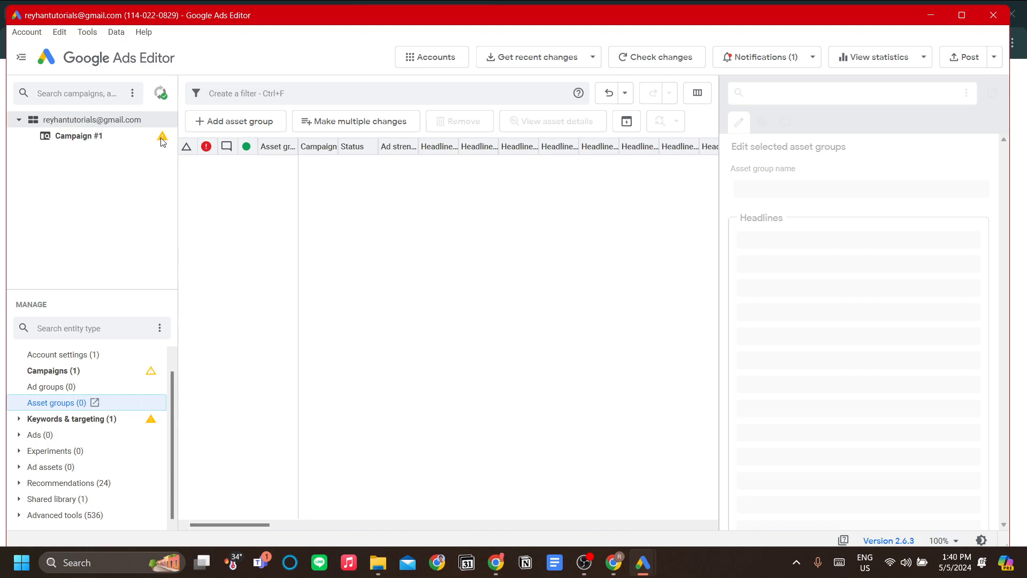
left_click(72, 419)
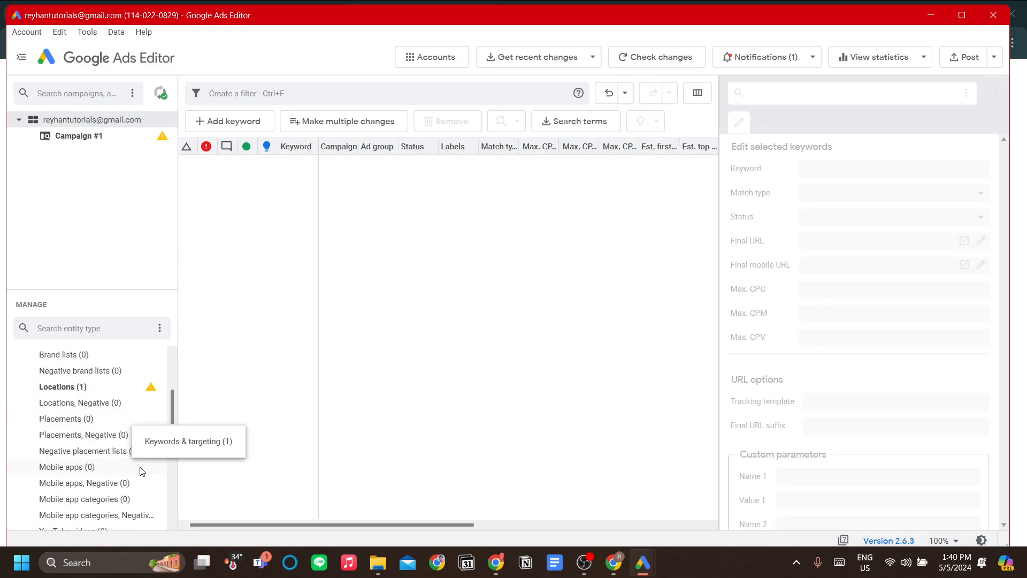
left_click(62, 386)
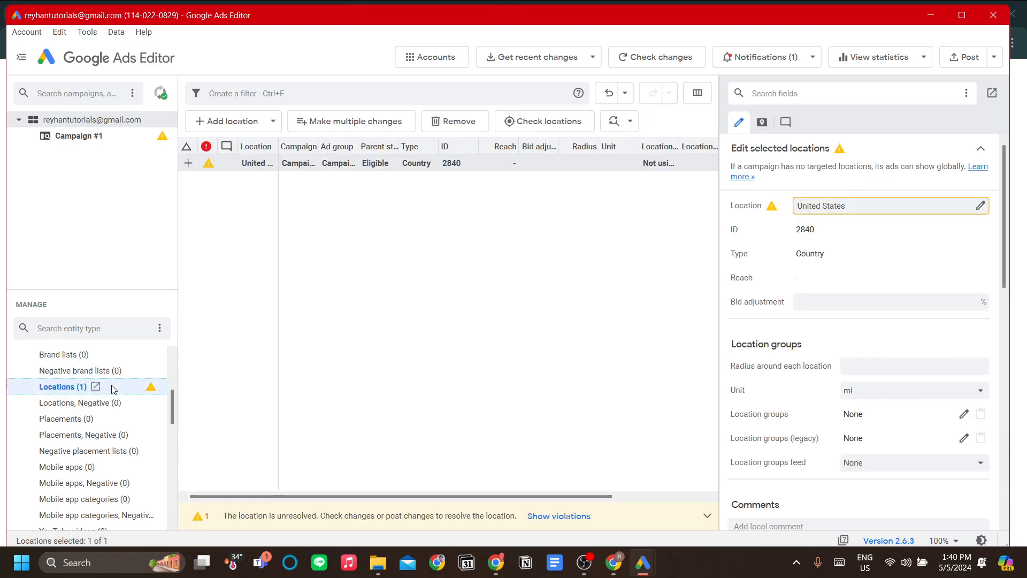
mouse_move(90, 365)
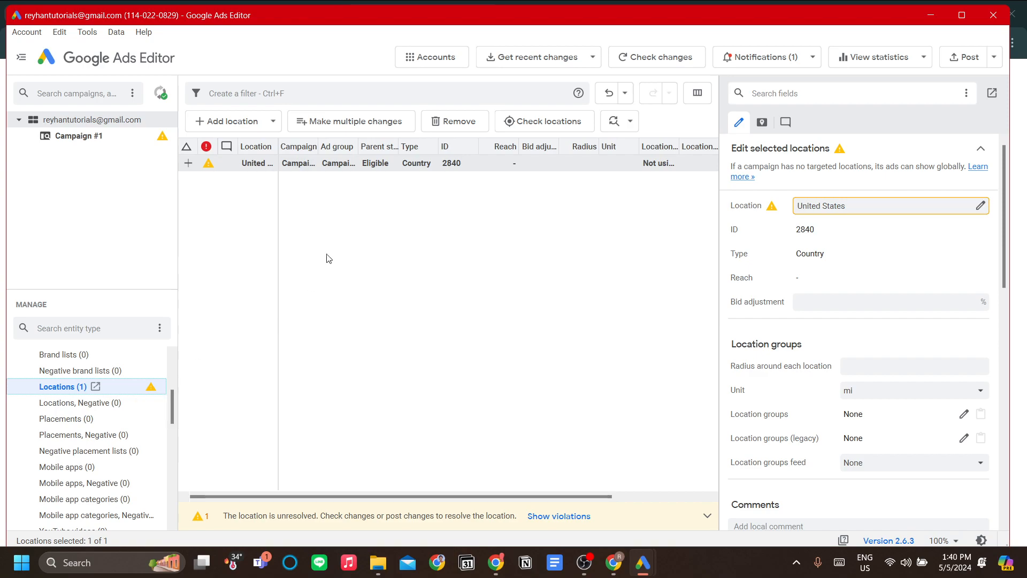
left_click(255, 163)
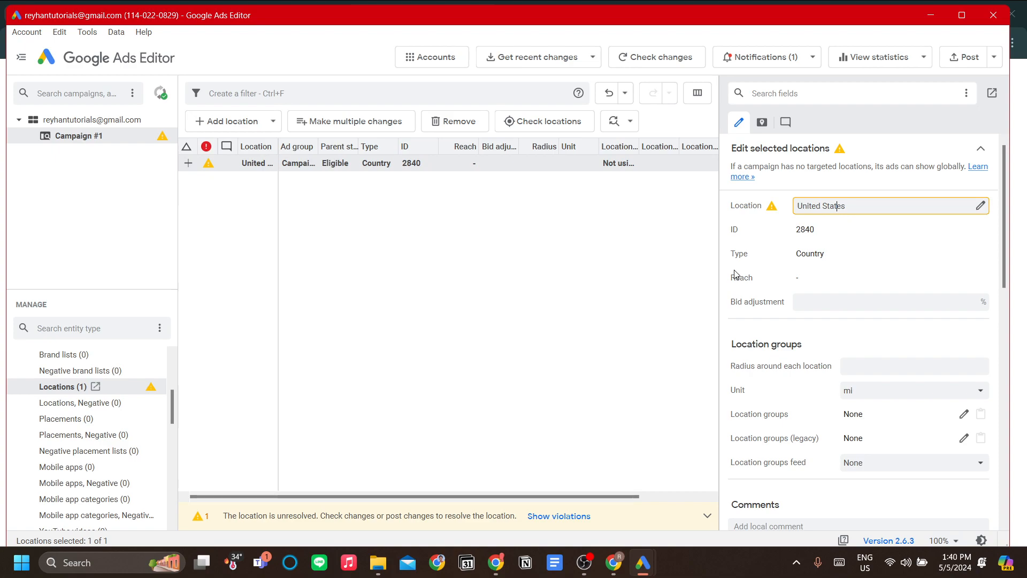
mouse_move(151, 411)
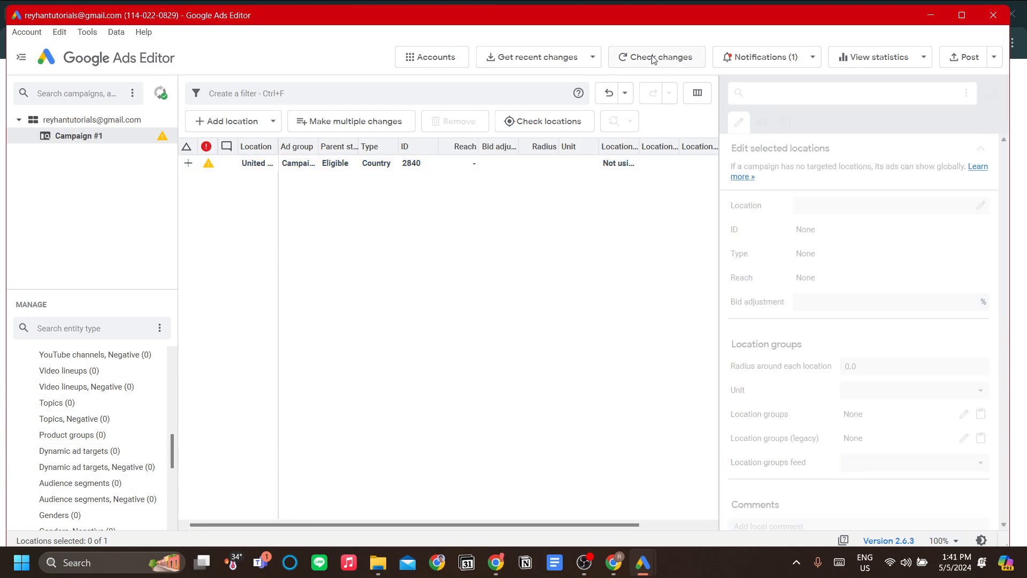
left_click(656, 56)
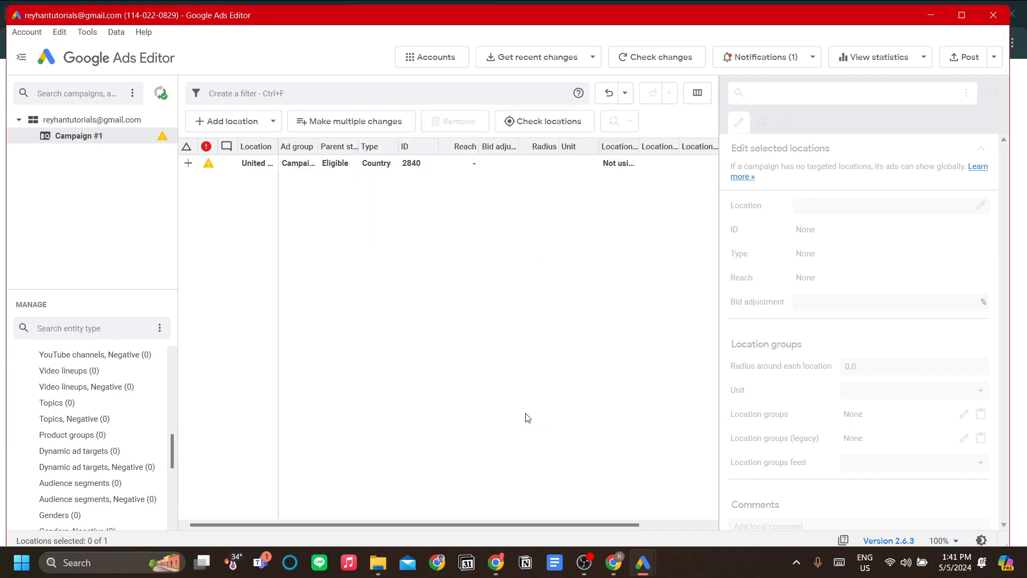
left_click(656, 57)
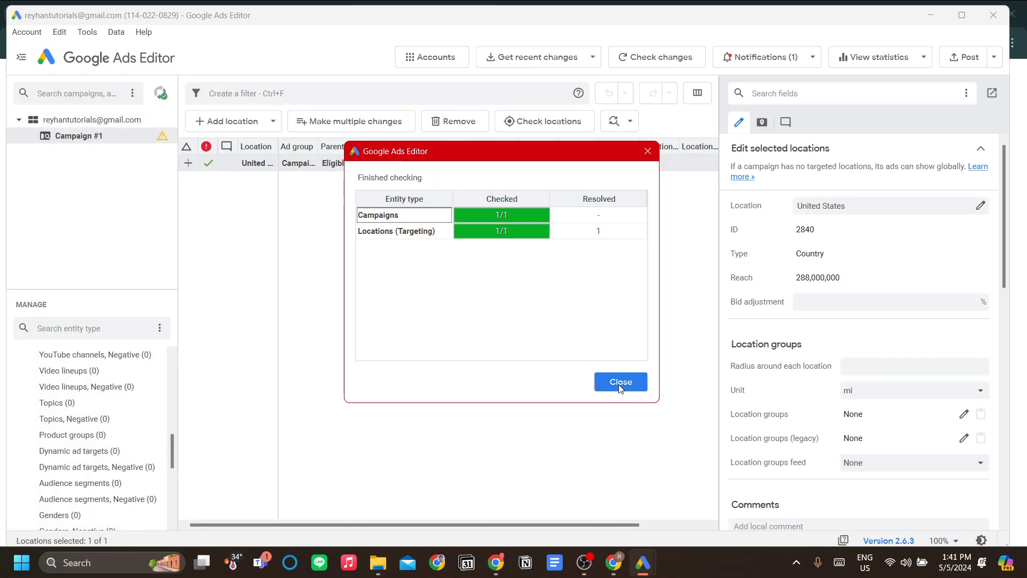
left_click(620, 381)
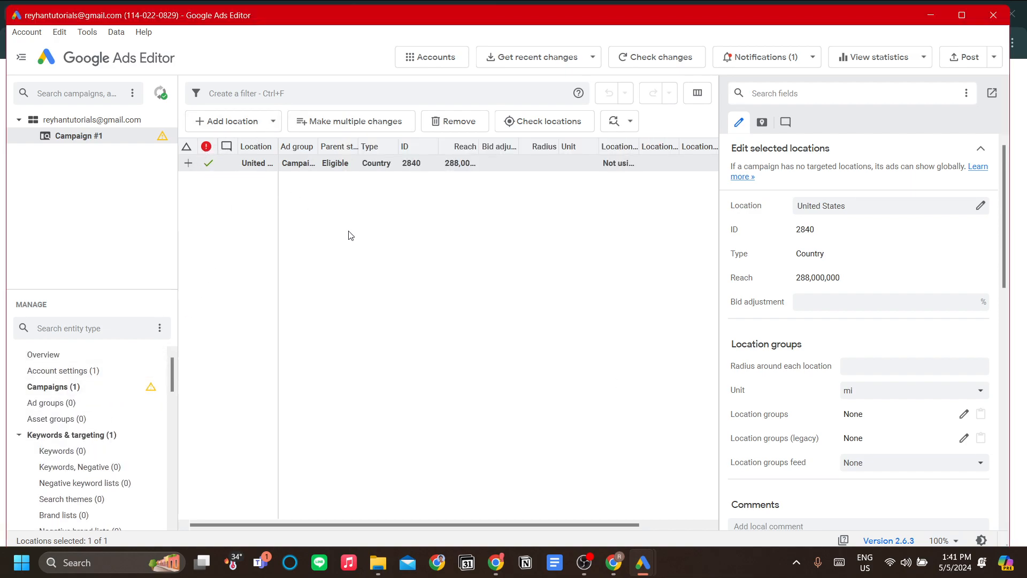
mouse_move(635, 237)
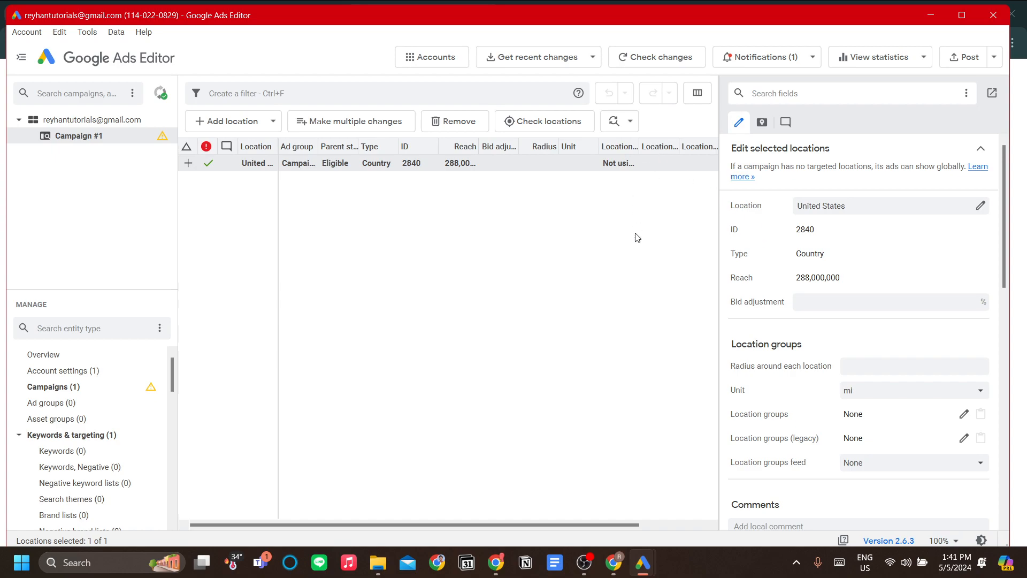
mouse_move(594, 239)
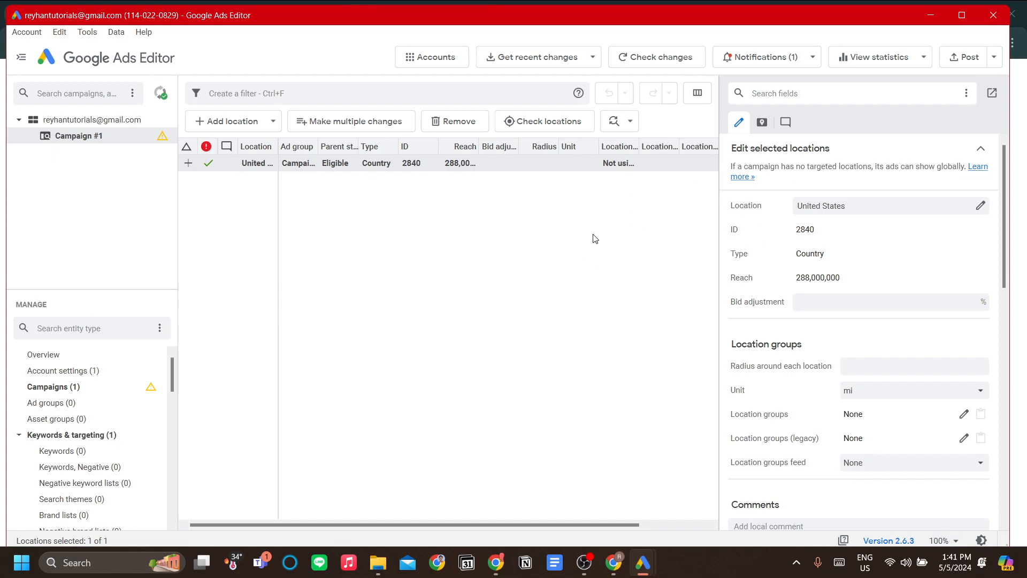
mouse_move(632, 263)
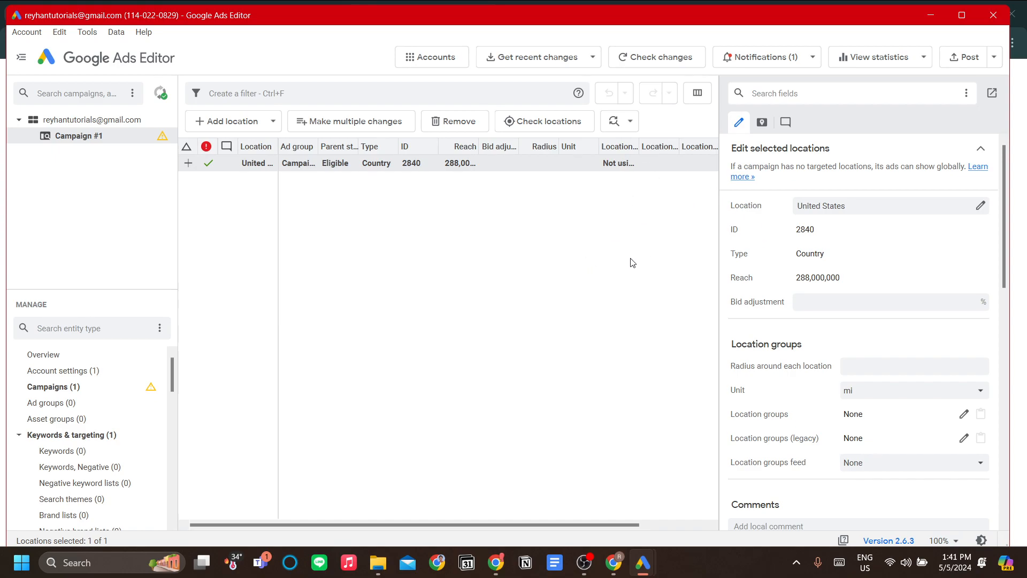
mouse_move(635, 256)
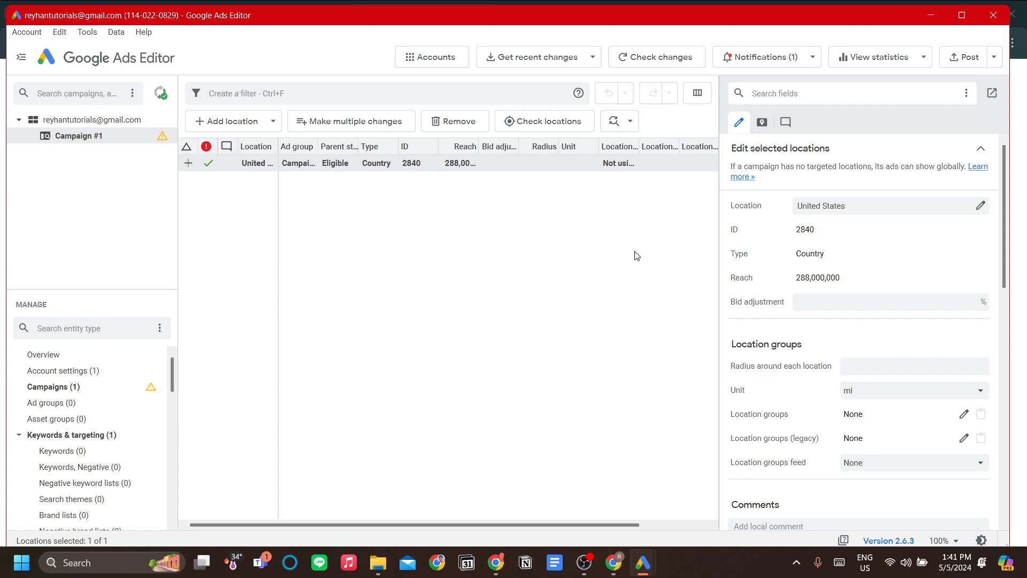
mouse_move(635, 247)
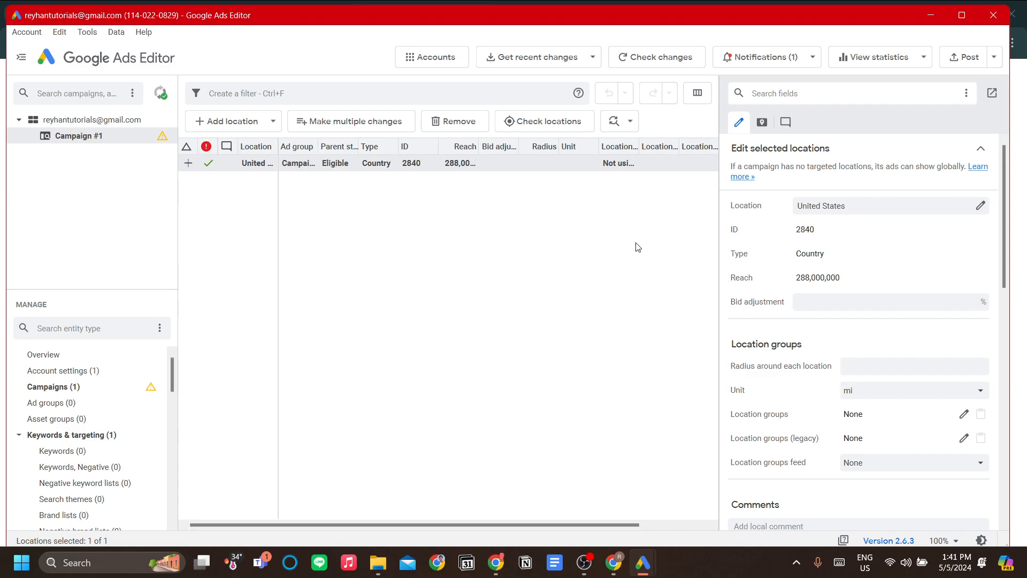
mouse_move(994, 64)
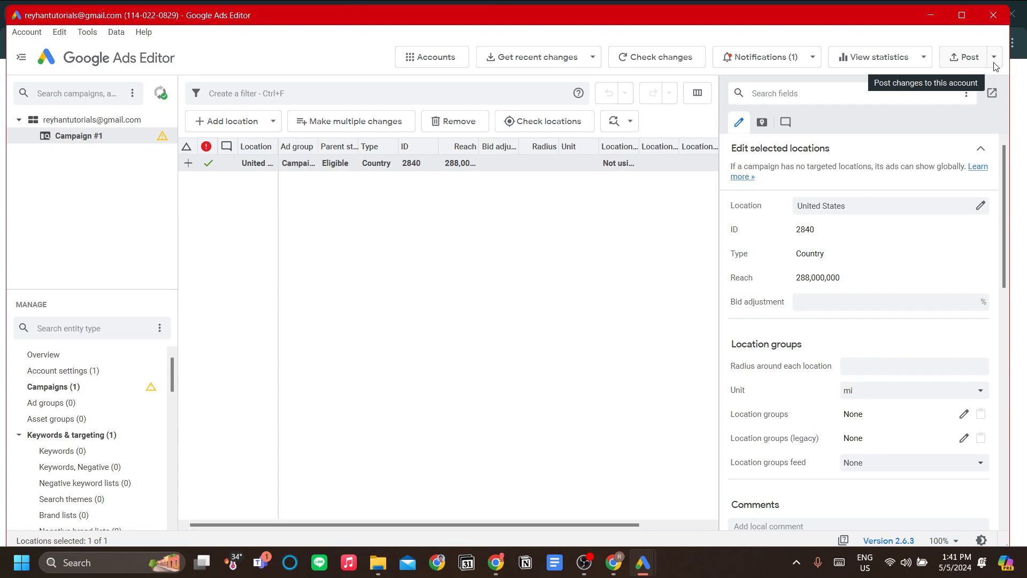
left_click(995, 57)
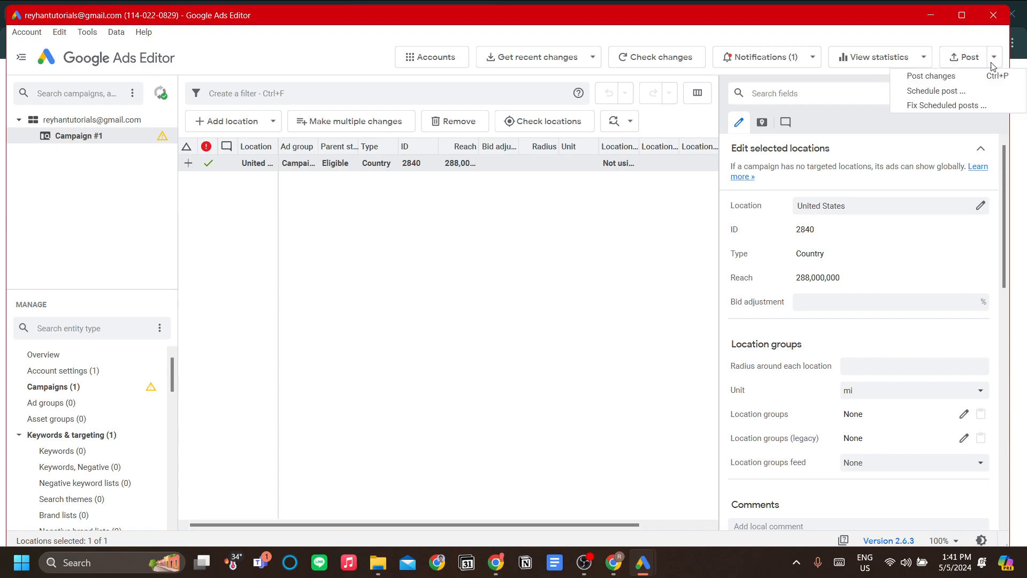
mouse_move(931, 91)
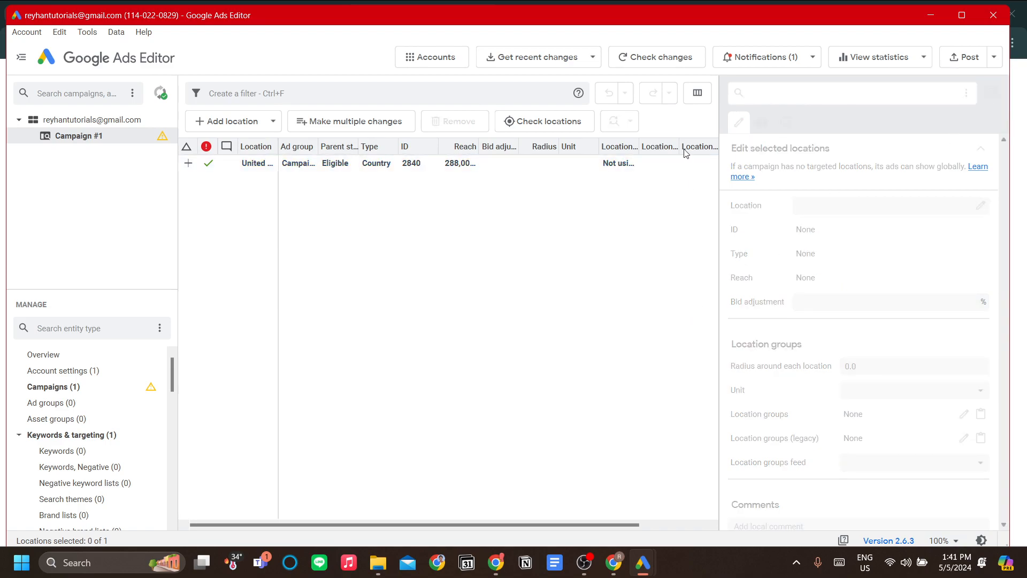
left_click(26, 31)
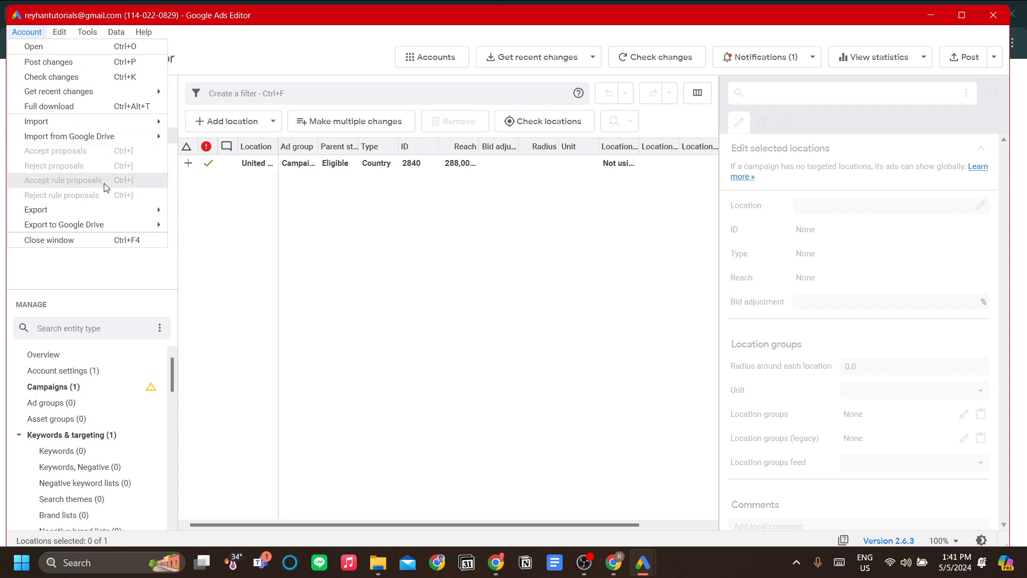
mouse_move(36, 210)
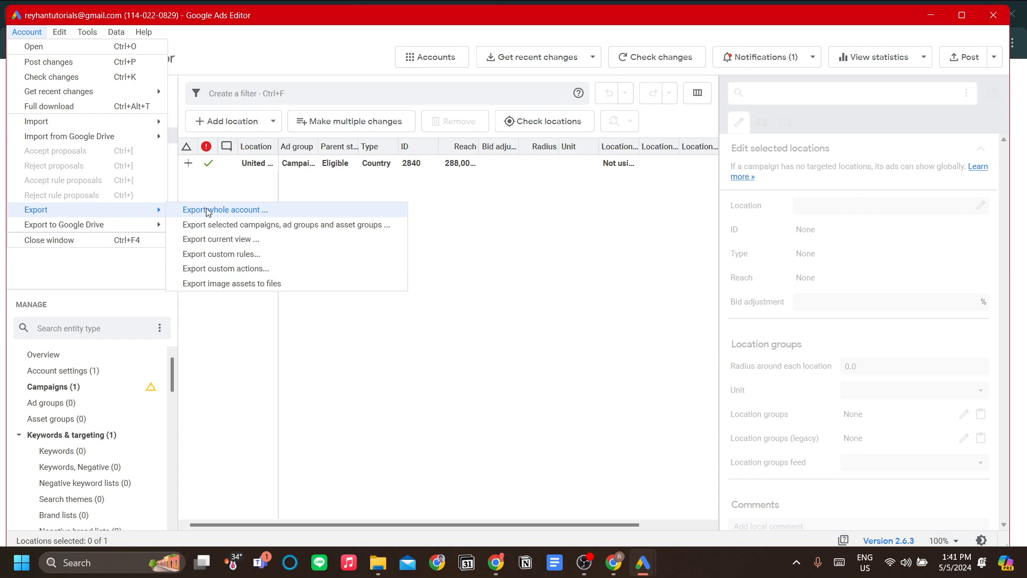
left_click(226, 209)
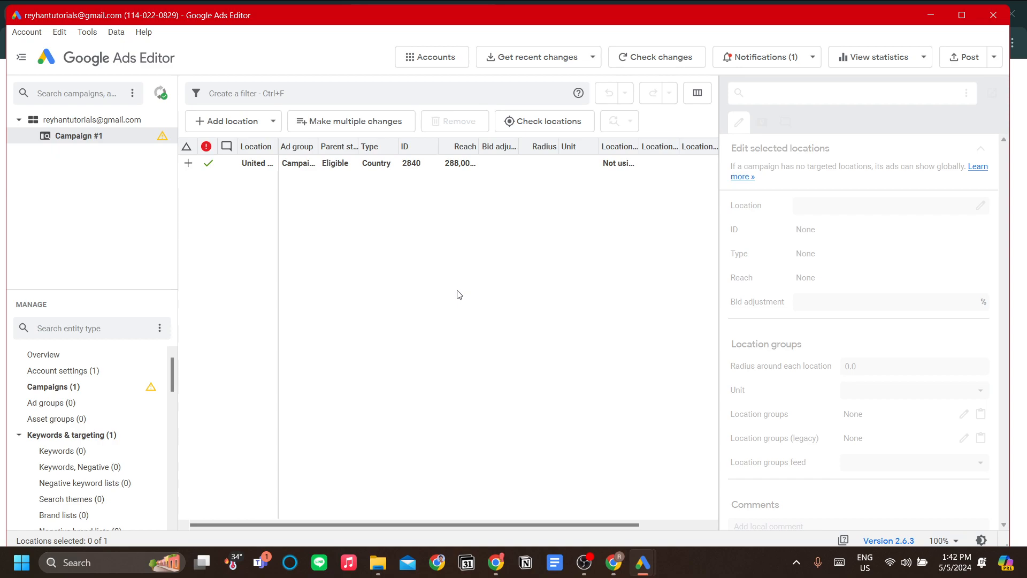
mouse_move(616, 283)
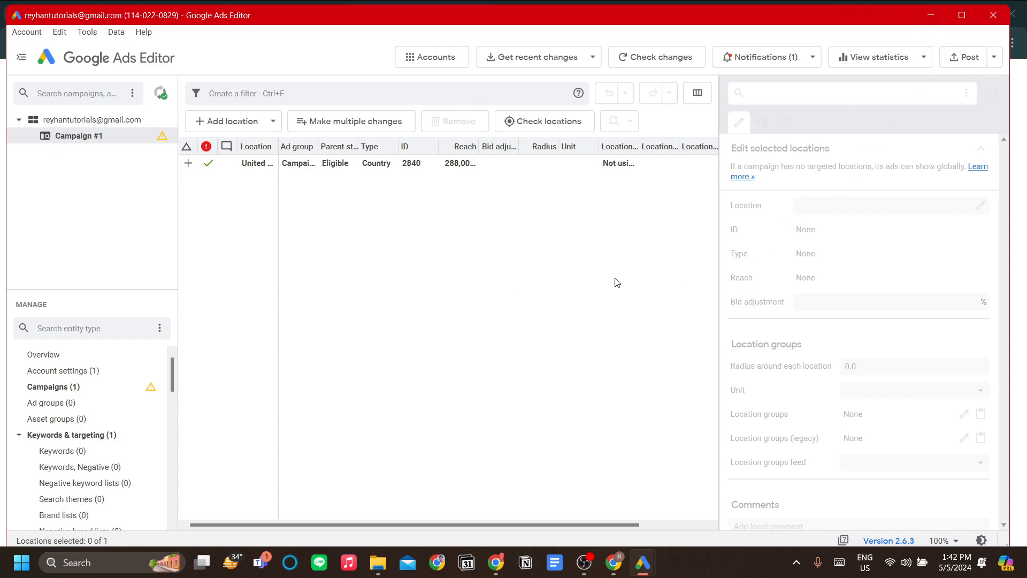
left_click(255, 163)
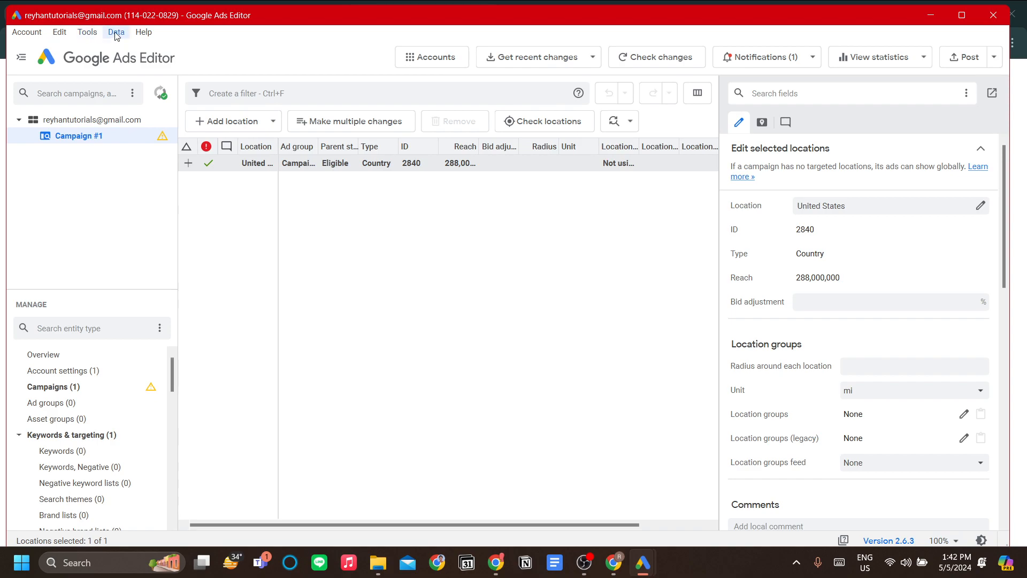
mouse_move(60, 31)
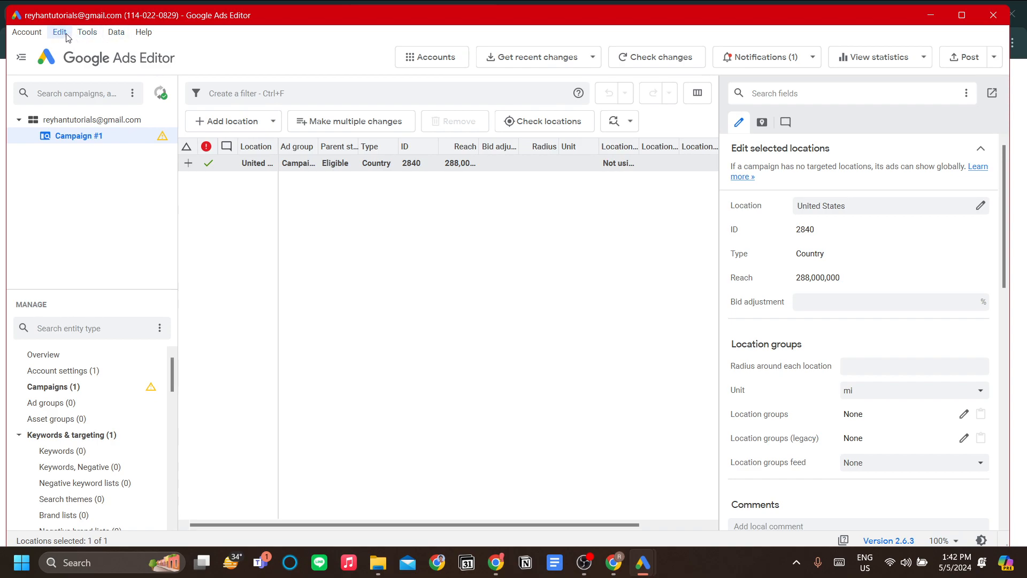
Browse the Edit and Tools menus, then leave the Data menu showing Search, Sort and jump-to
left_click(59, 31)
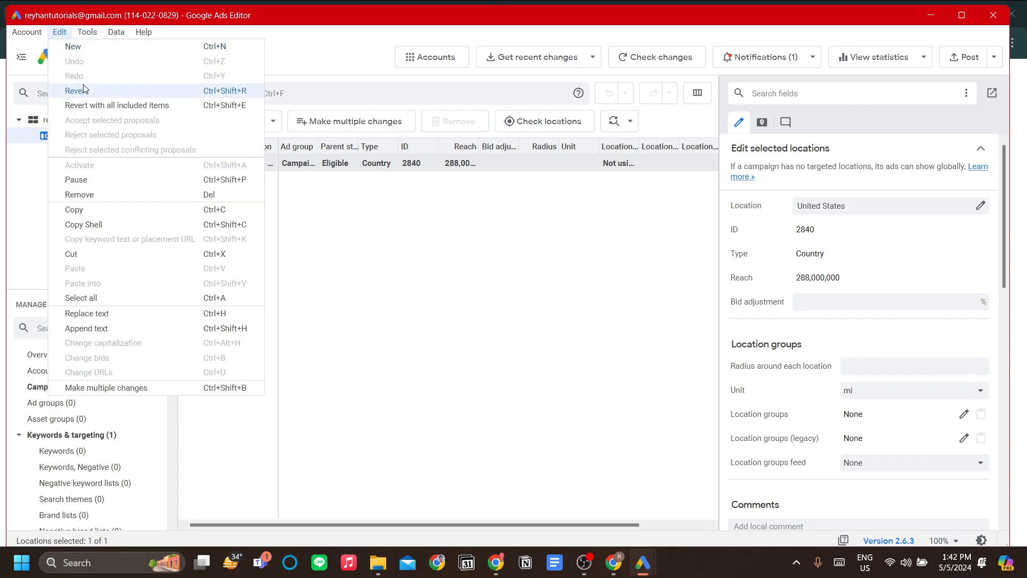
mouse_move(154, 283)
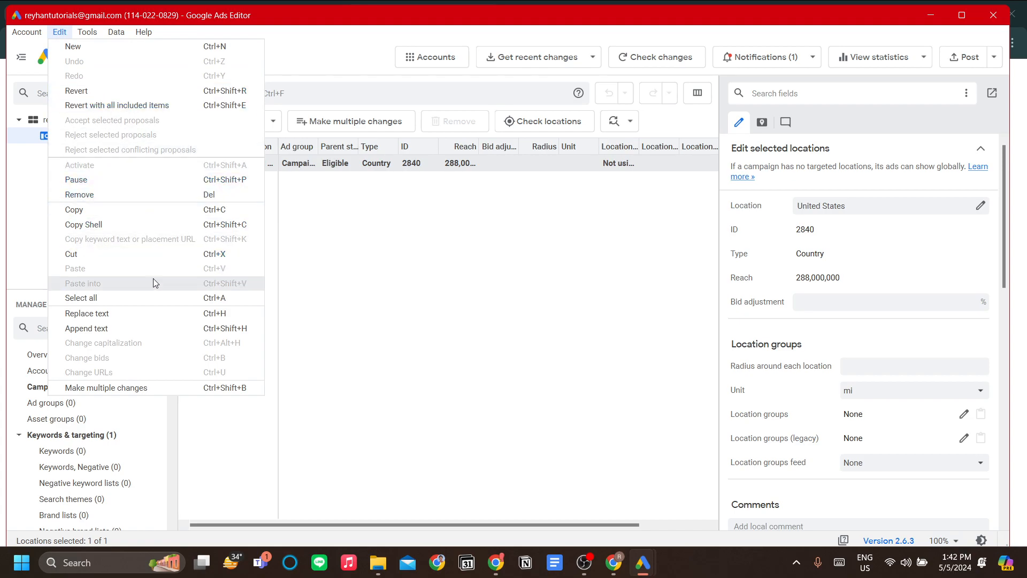
mouse_move(204, 288)
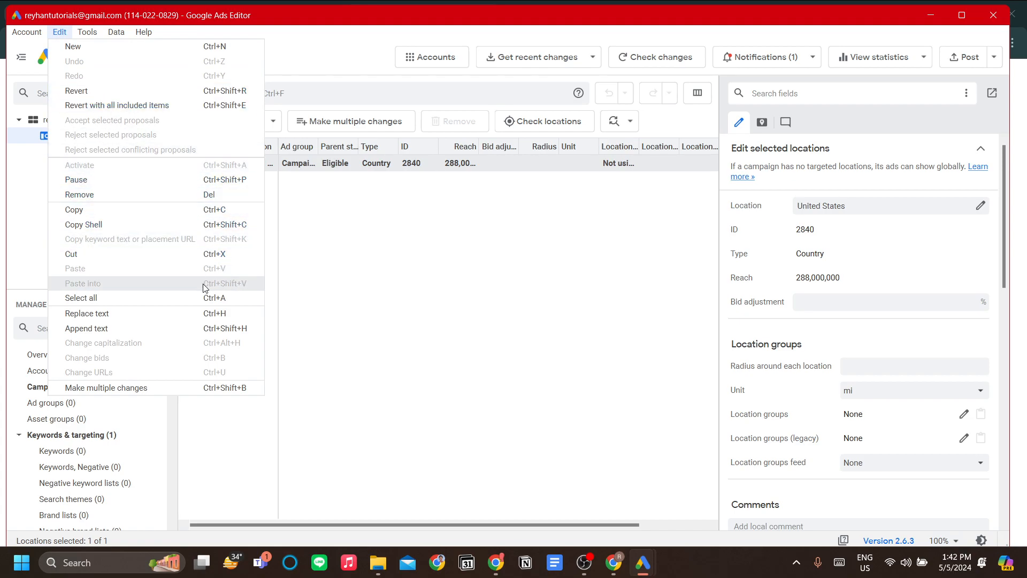
mouse_move(151, 239)
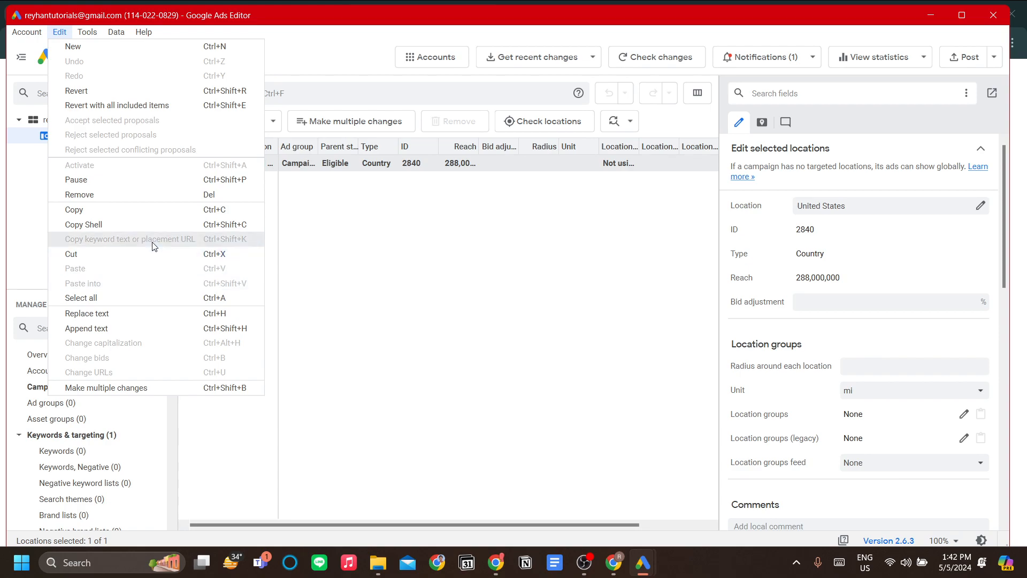
left_click(87, 31)
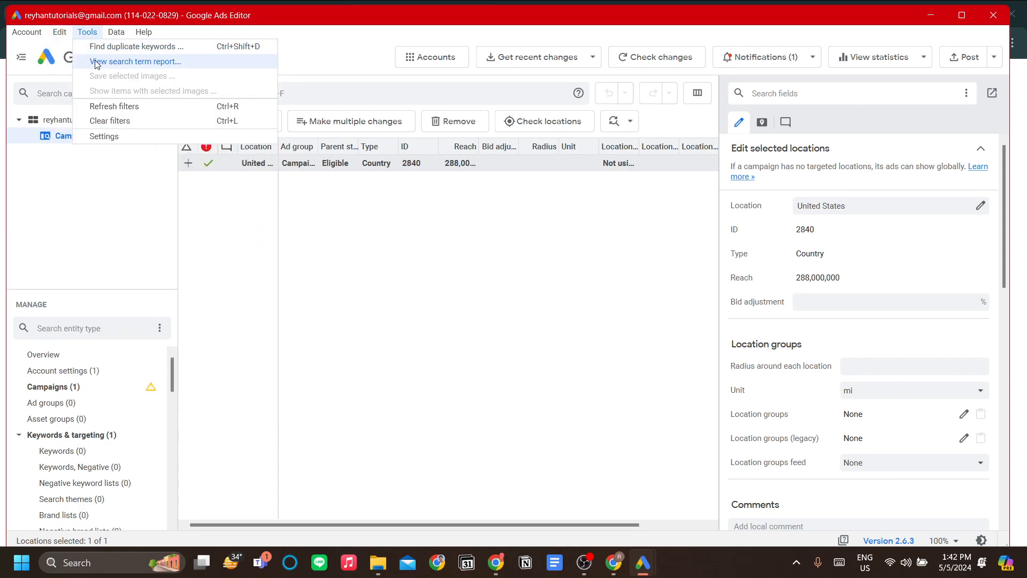
mouse_move(126, 61)
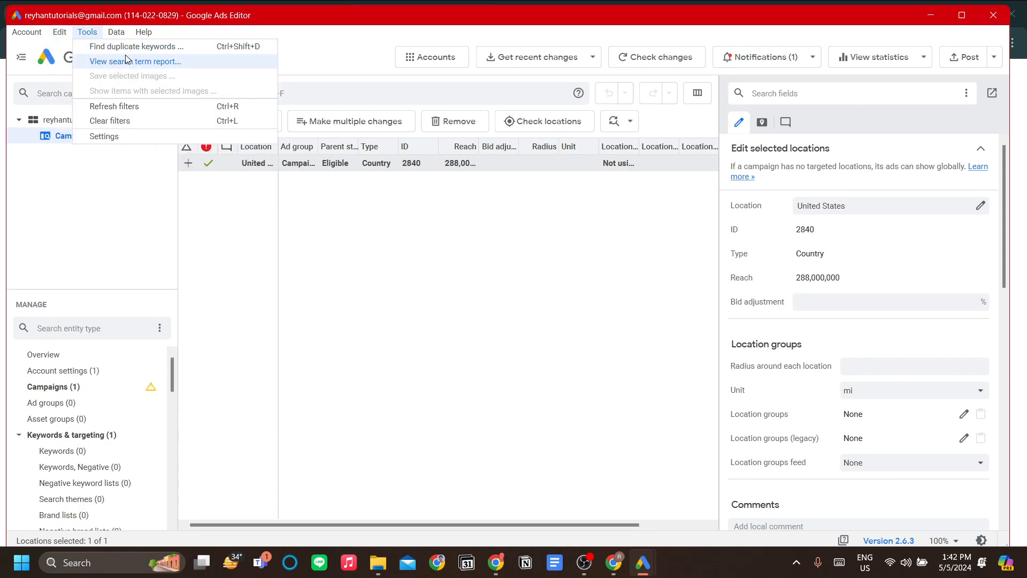
mouse_move(136, 46)
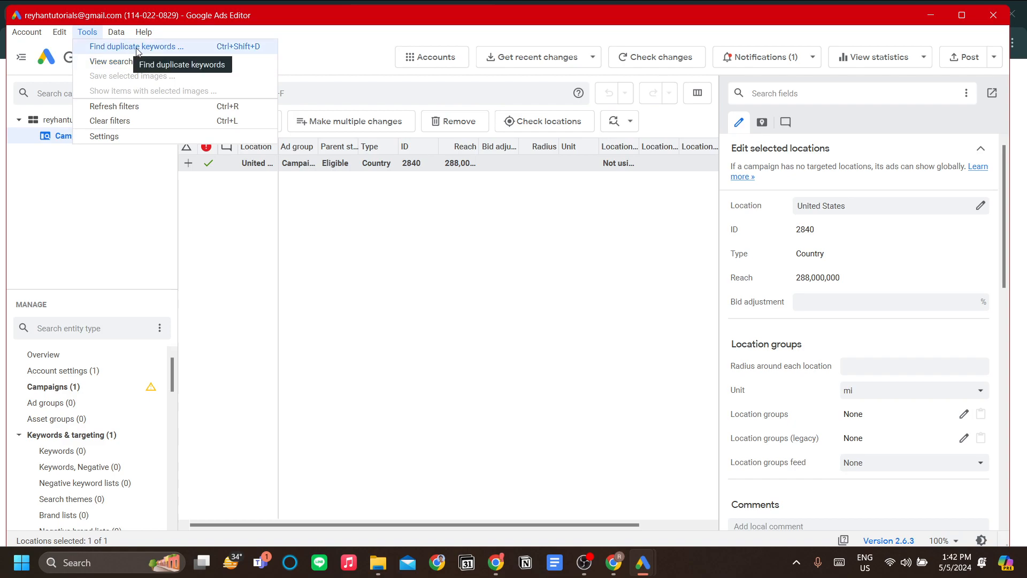
mouse_move(154, 52)
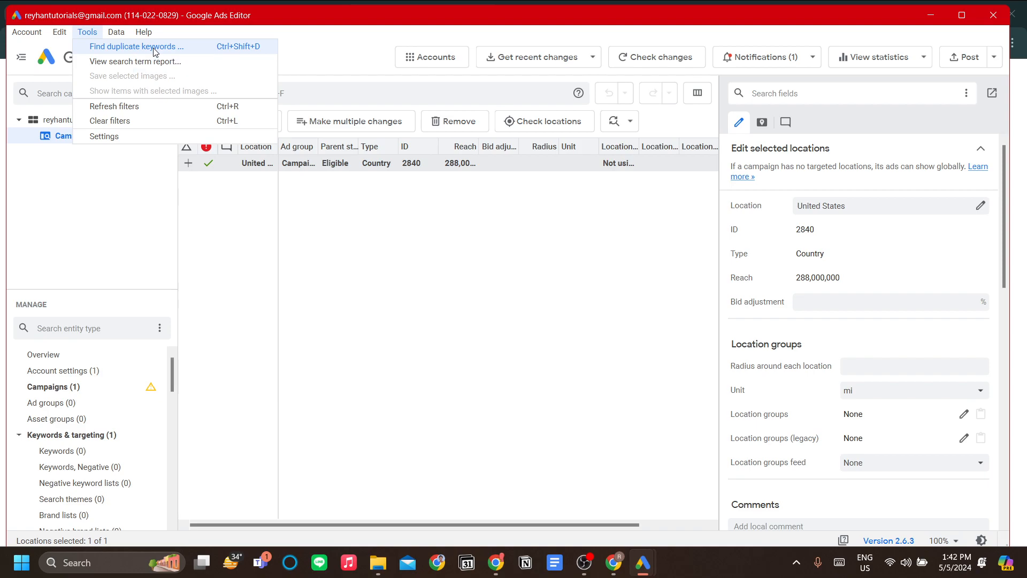
mouse_move(148, 75)
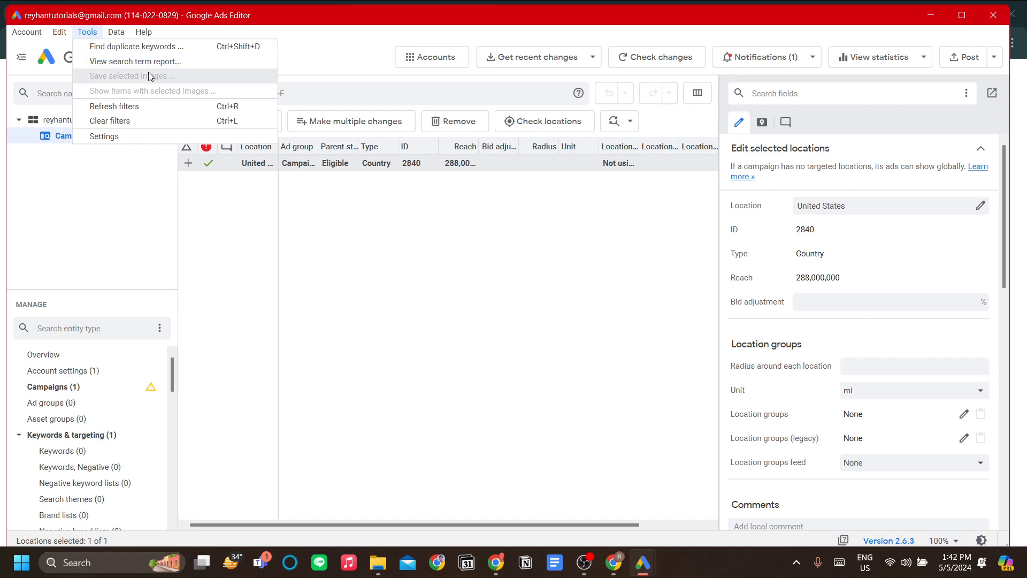
mouse_move(135, 61)
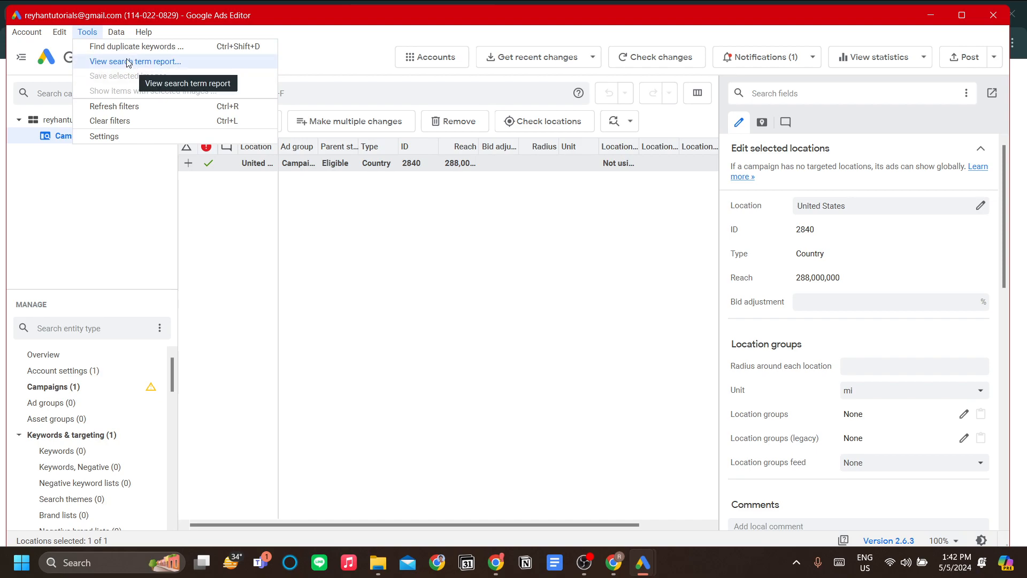
left_click(116, 31)
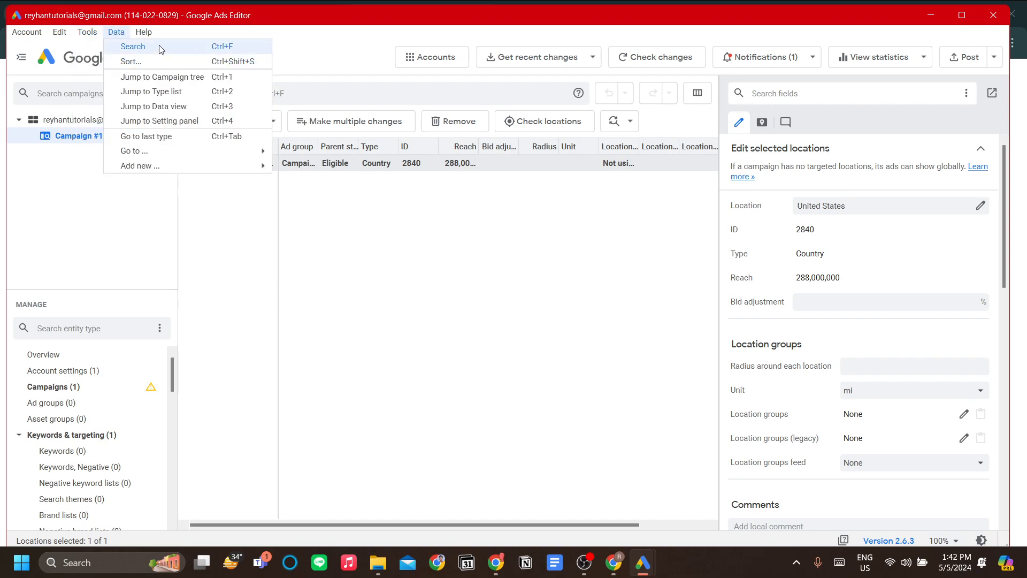